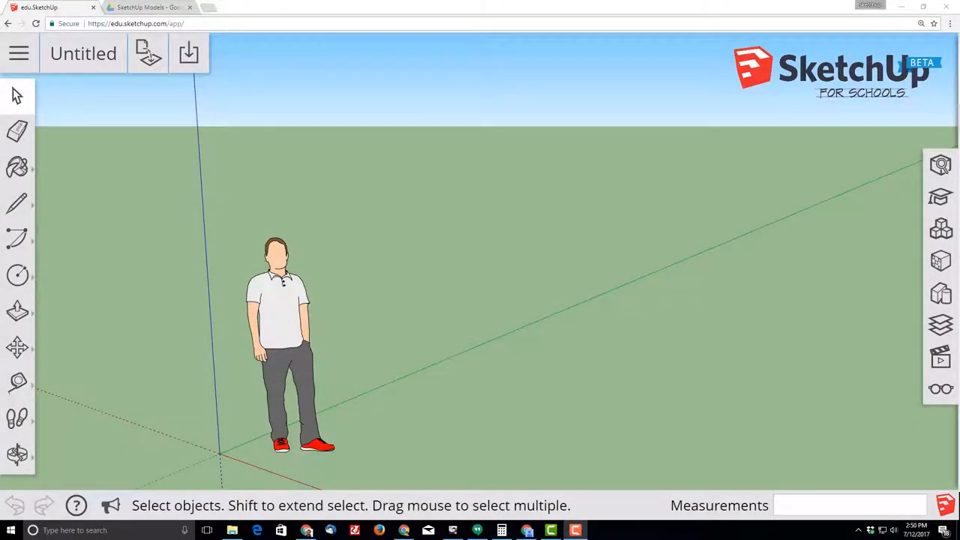
{"action": "mouse_move", "coordinate": [201, 337]}
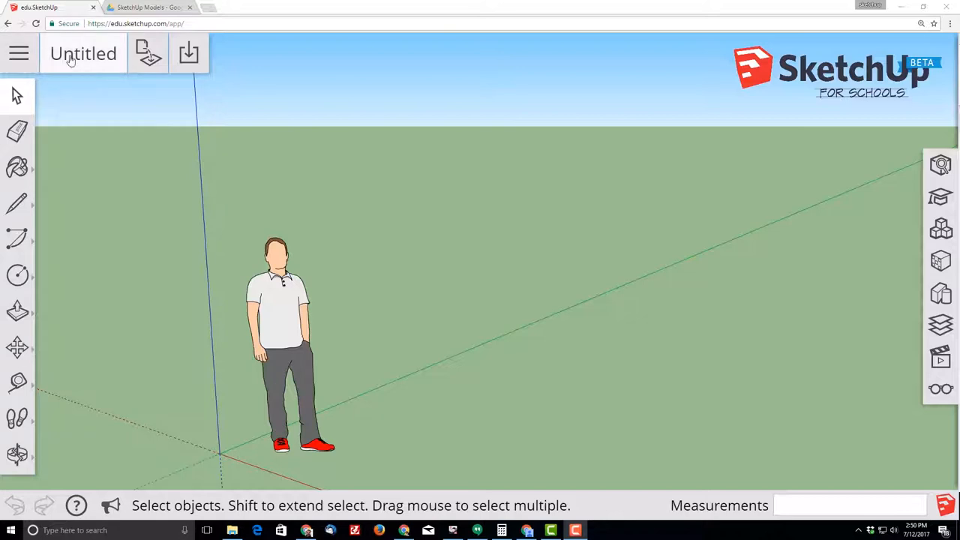
{"action": "mouse_move", "coordinate": [83, 54]}
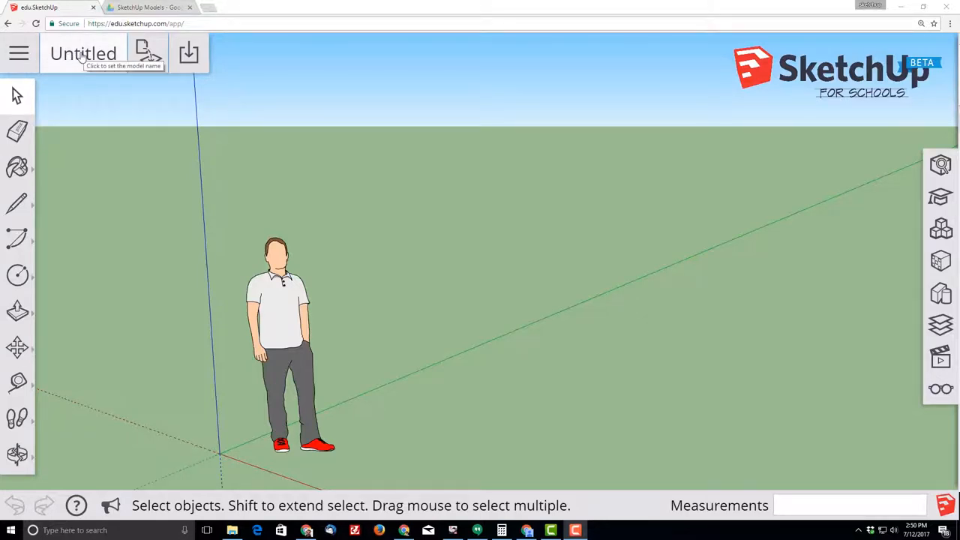
- Name the model 'sandbox' and save it in the SketchUp Models folder
{"action": "left_click", "coordinate": [83, 53]}
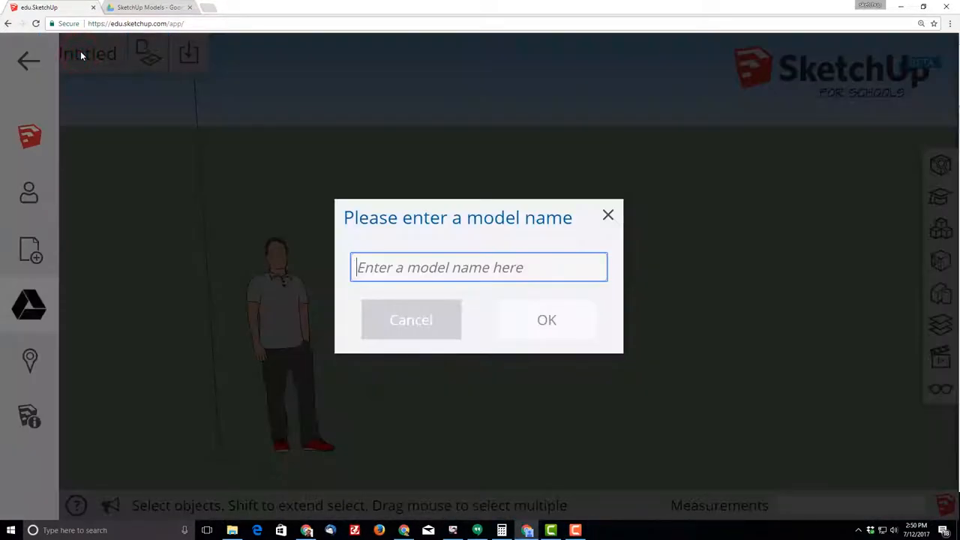
{"action": "type", "text": "sand"}
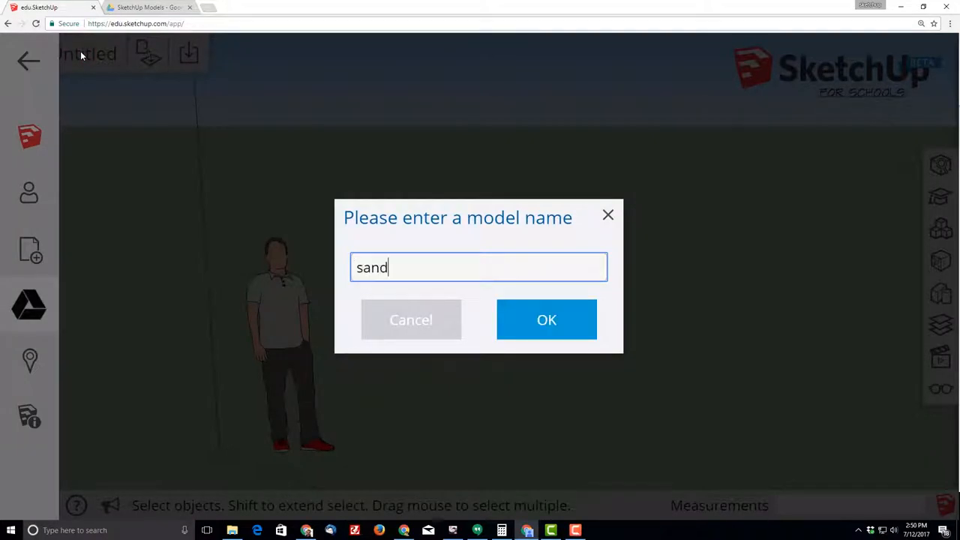
{"action": "left_click", "coordinate": [546, 320]}
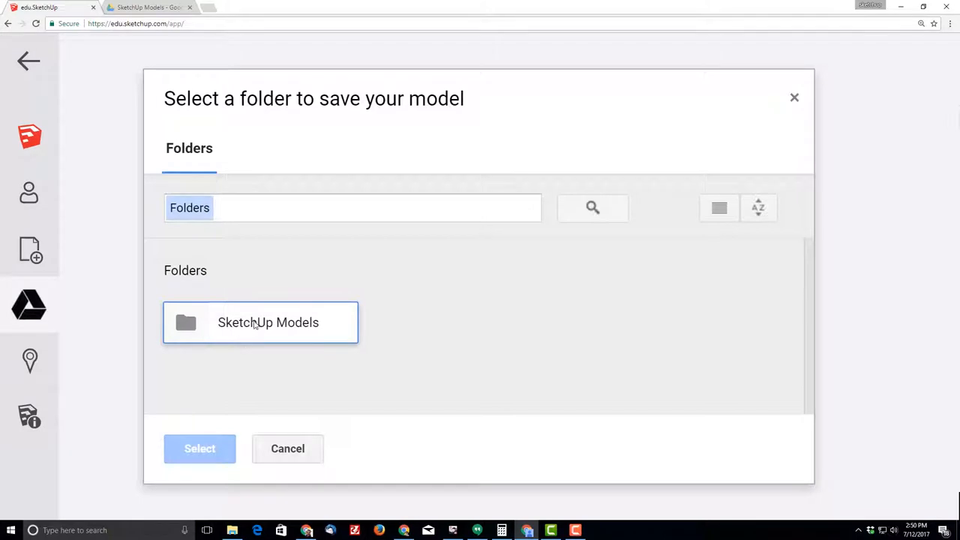
{"action": "left_click", "coordinate": [260, 322]}
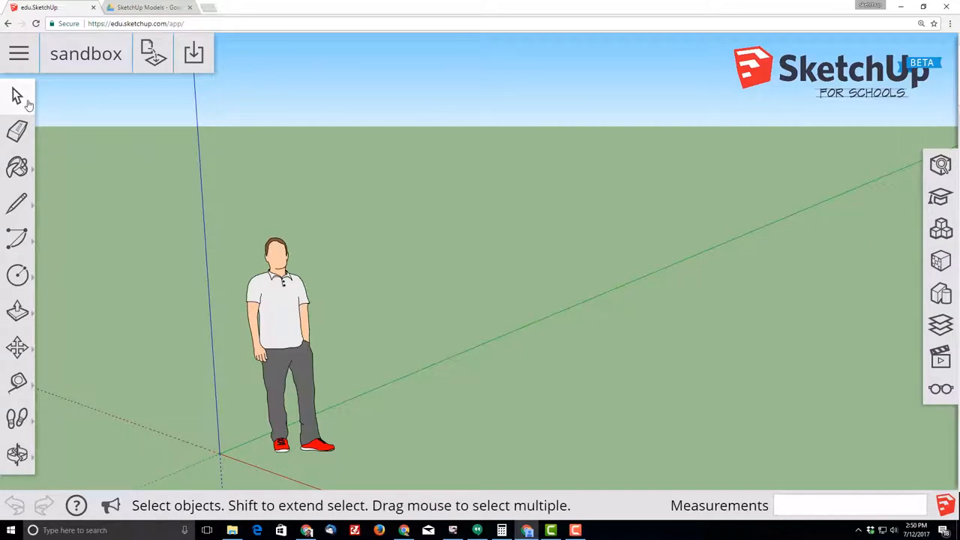
{"action": "mouse_move", "coordinate": [270, 324]}
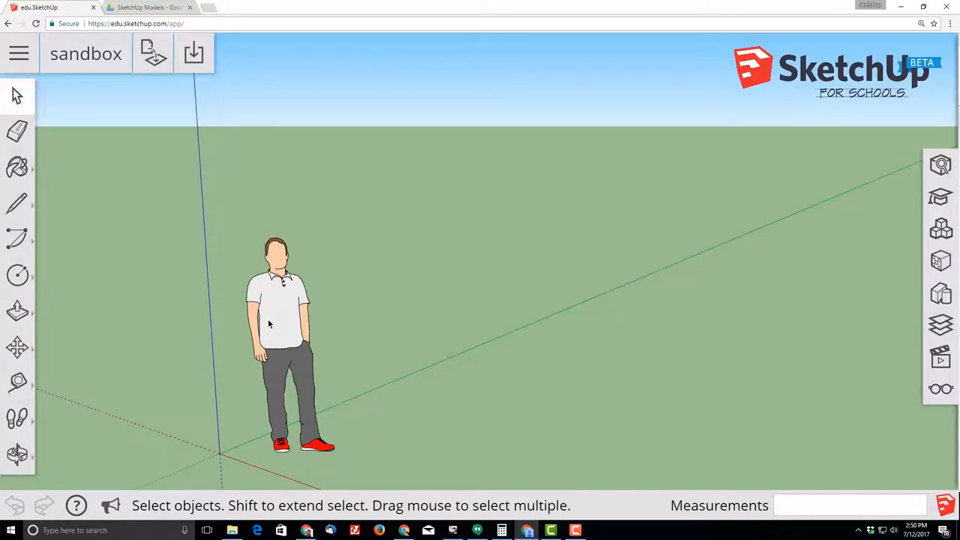
- Delete the scale figure and draw a radius-36 circle centred on the origin
{"action": "left_click", "coordinate": [284, 322]}
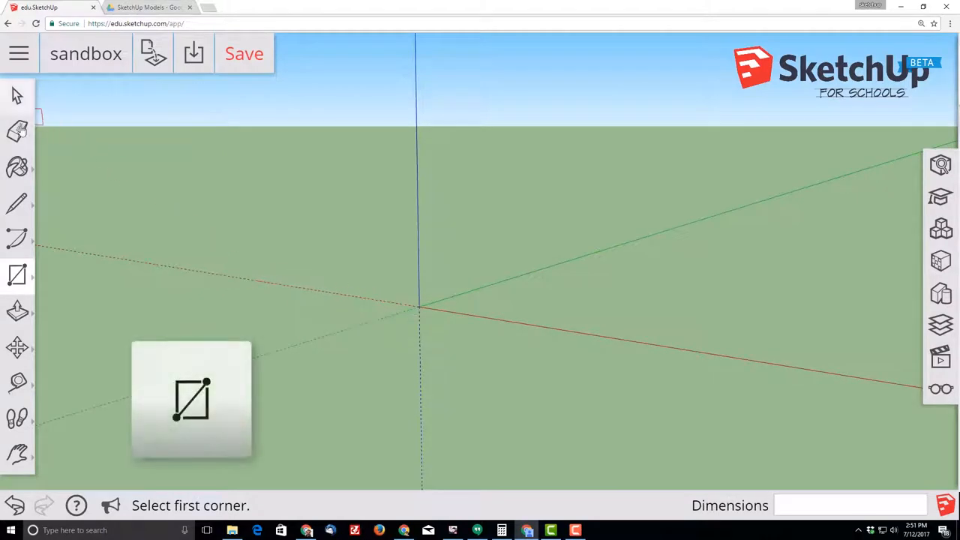
{"action": "left_click", "coordinate": [16, 274]}
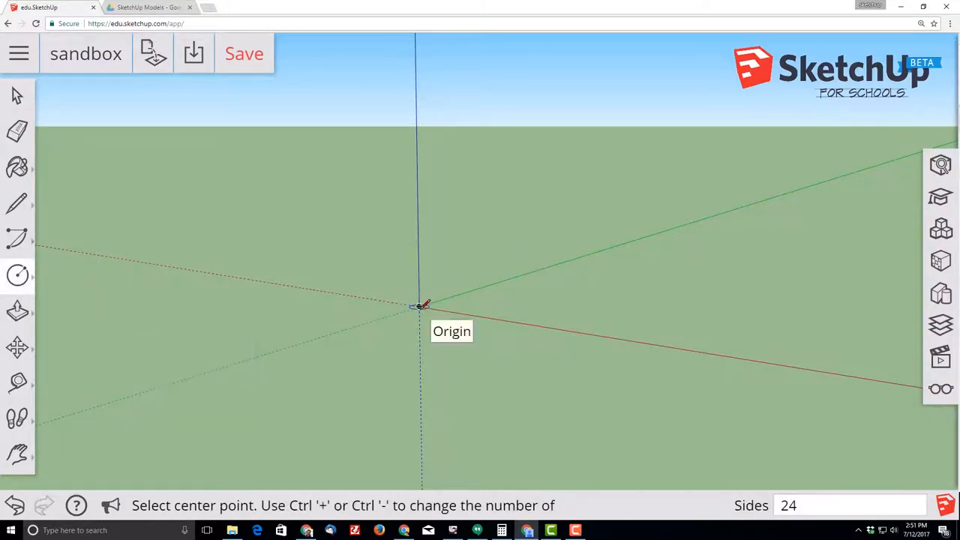
{"action": "left_click", "coordinate": [419, 306]}
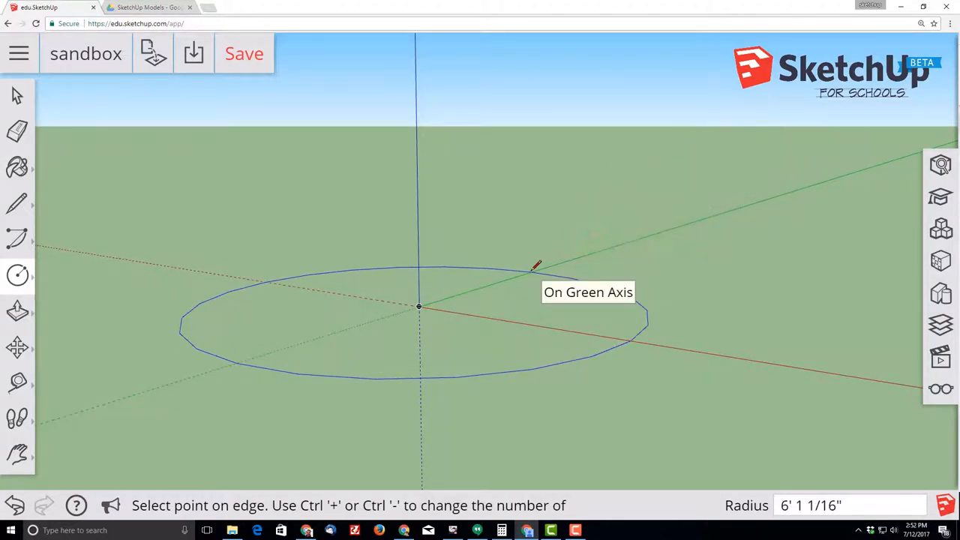
{"action": "type", "text": "36"}
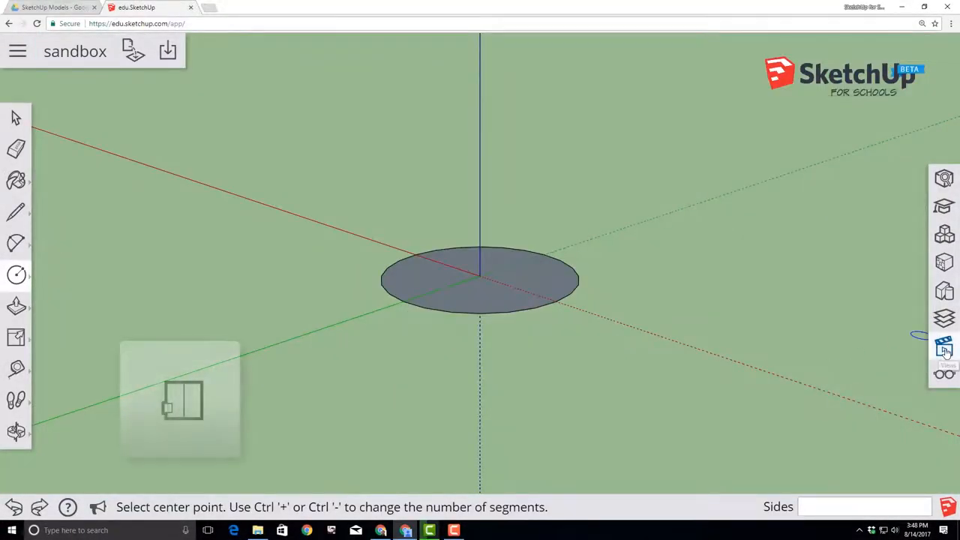
- Switch to the Top view and show the Instructor tips for the Circle tool
{"action": "left_click", "coordinate": [944, 345]}
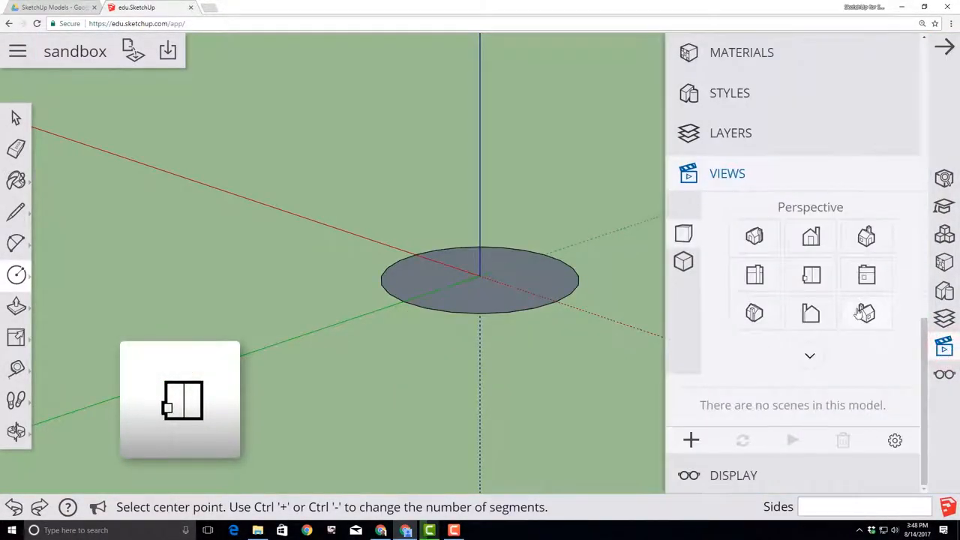
{"action": "left_click", "coordinate": [811, 275]}
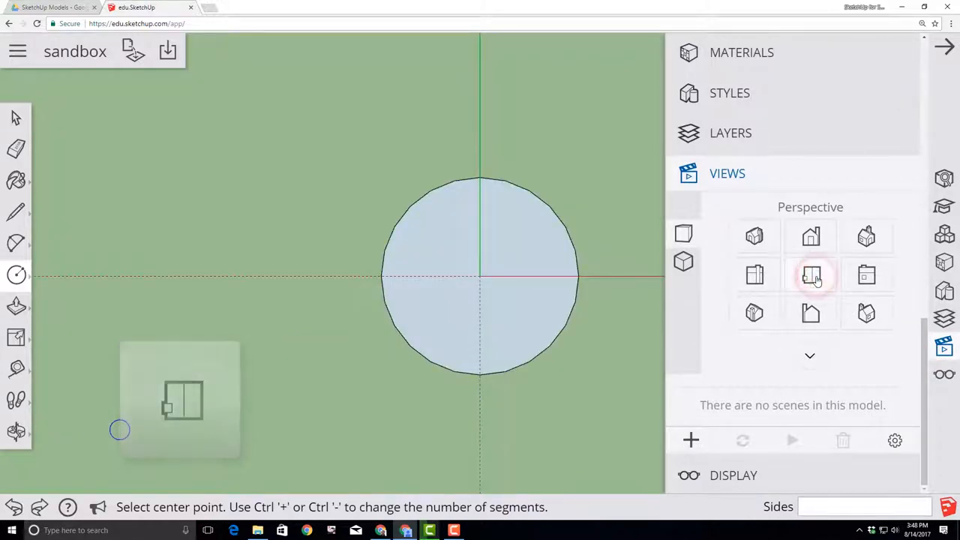
{"action": "mouse_move", "coordinate": [943, 207]}
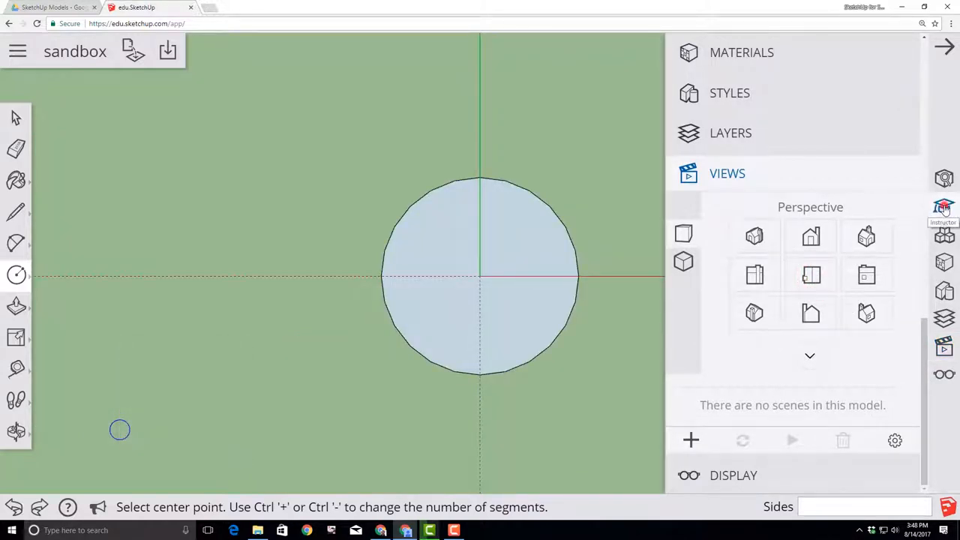
{"action": "left_click", "coordinate": [943, 208]}
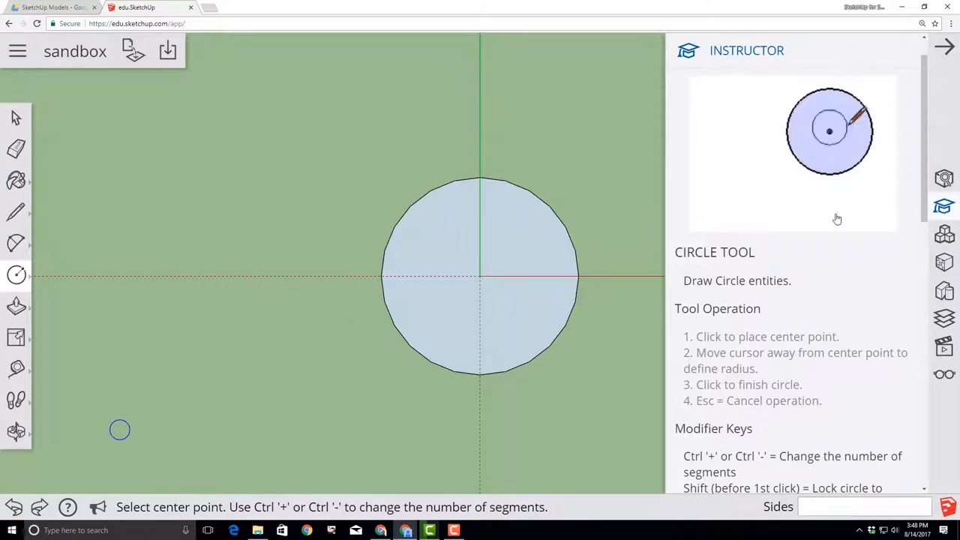
{"action": "mouse_move", "coordinate": [479, 178]}
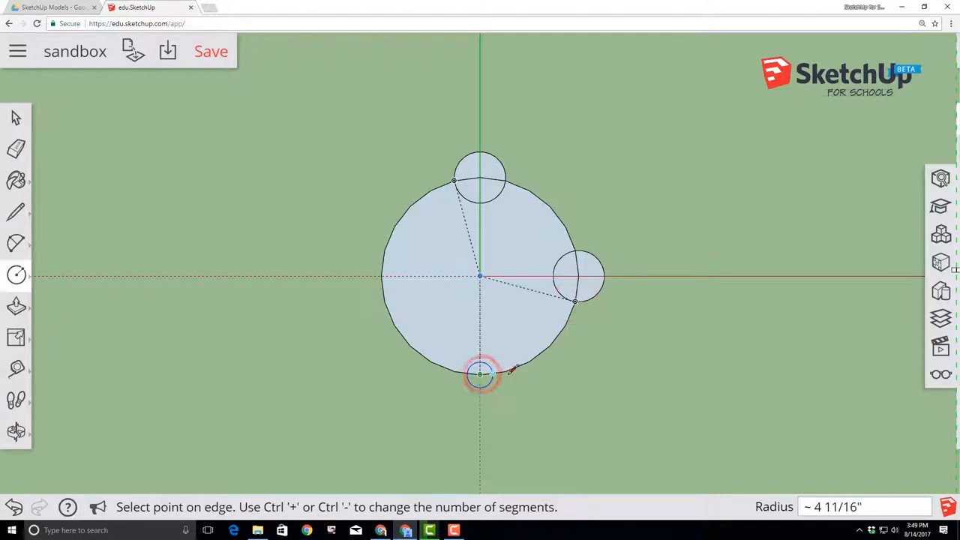
- Draw four small circles and a larger upper-left circle on the big circle's edge, then save
{"action": "left_click", "coordinate": [480, 373]}
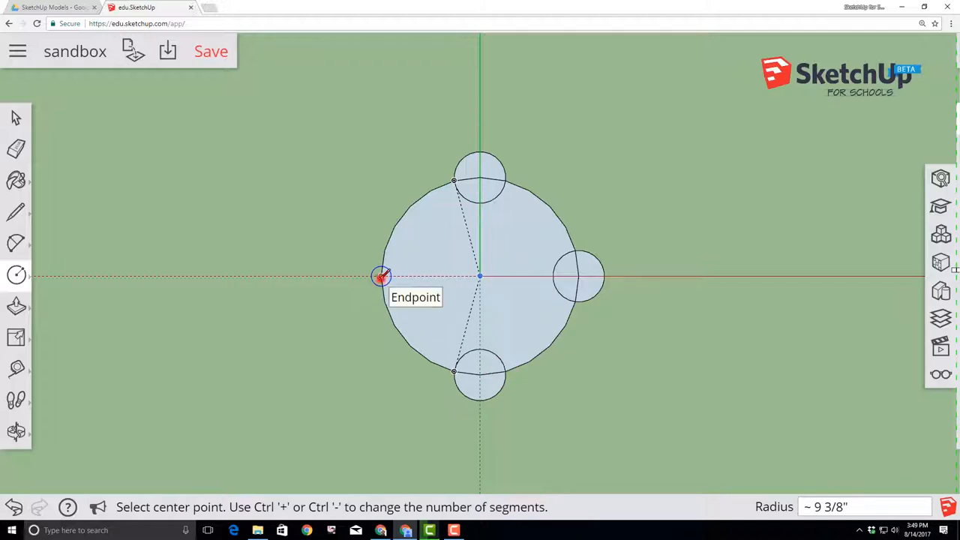
{"action": "left_click", "coordinate": [382, 275]}
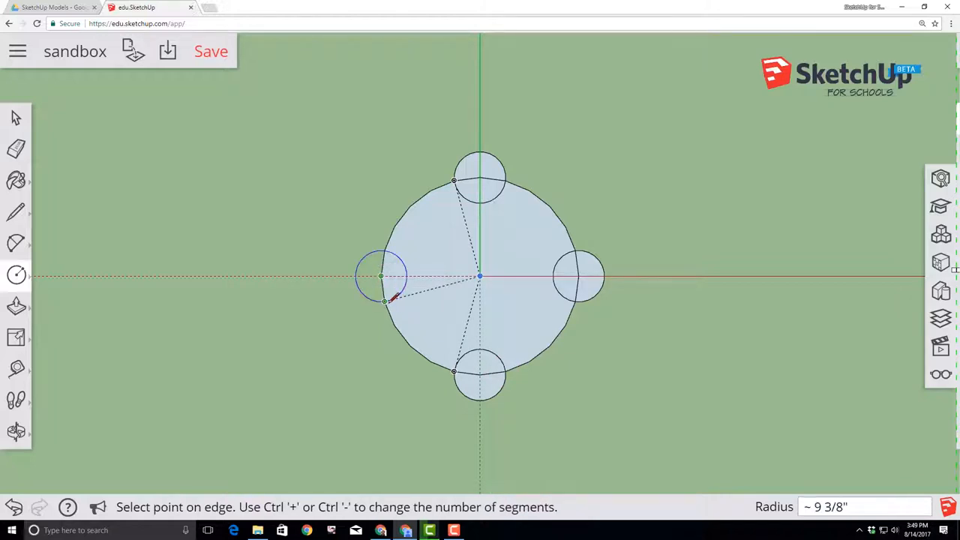
{"action": "left_click", "coordinate": [384, 301]}
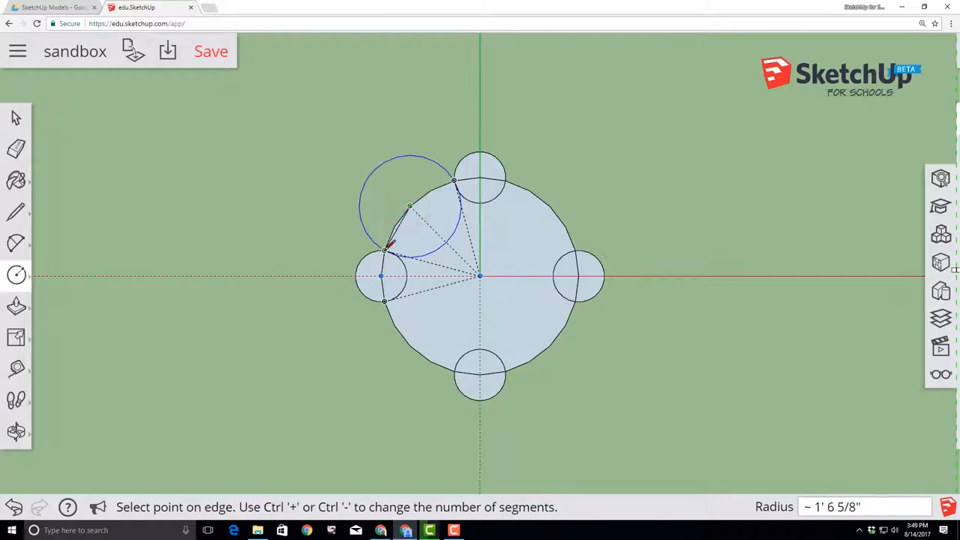
{"action": "left_click", "coordinate": [384, 251]}
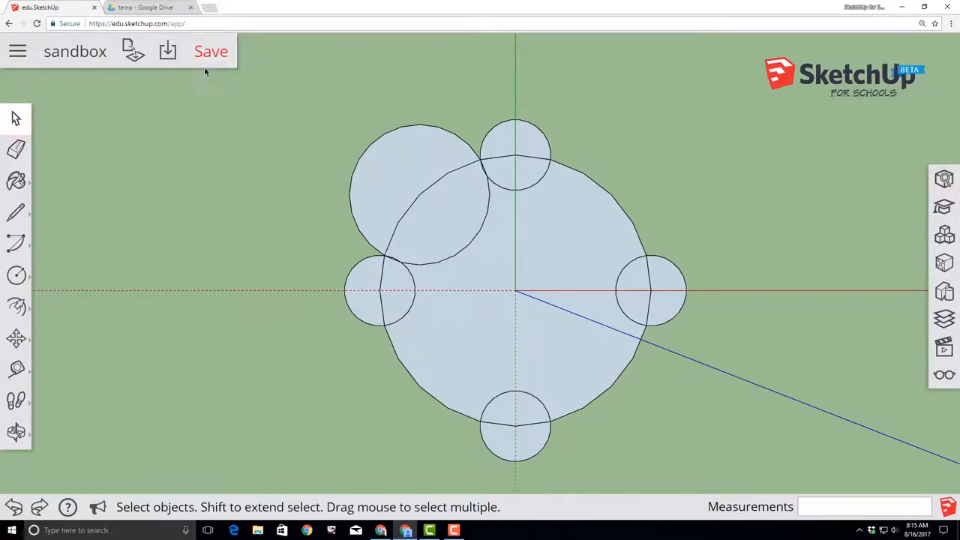
{"action": "left_click", "coordinate": [211, 51]}
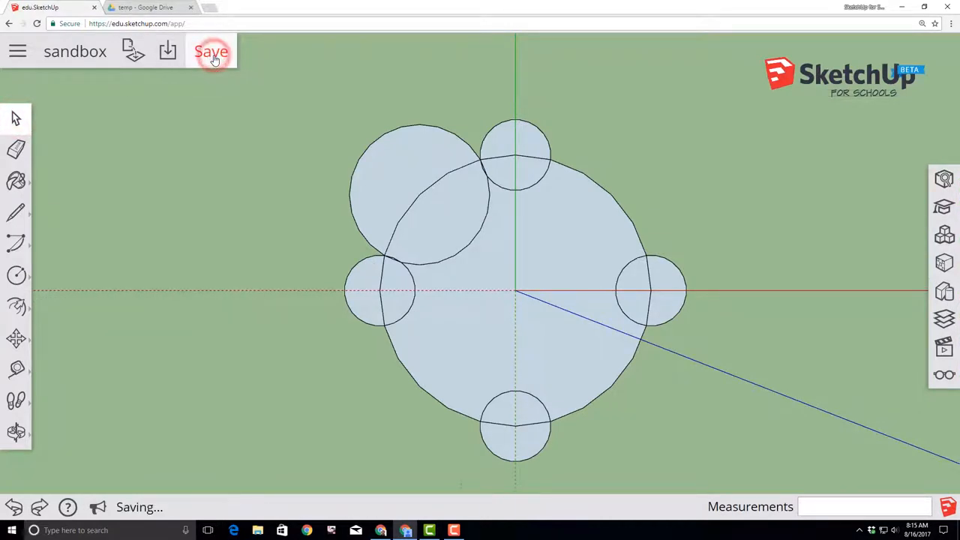
{"action": "left_click", "coordinate": [212, 51]}
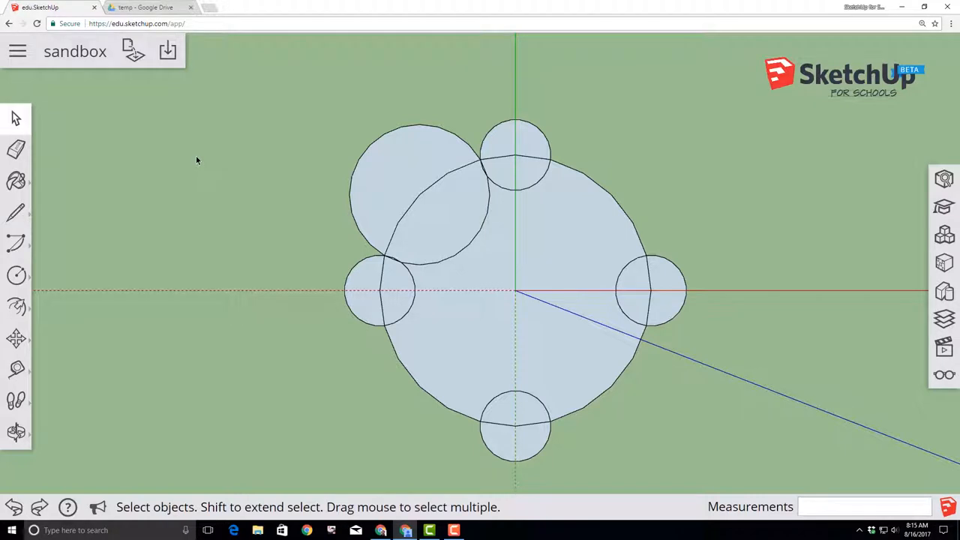
{"action": "mouse_move", "coordinate": [229, 63]}
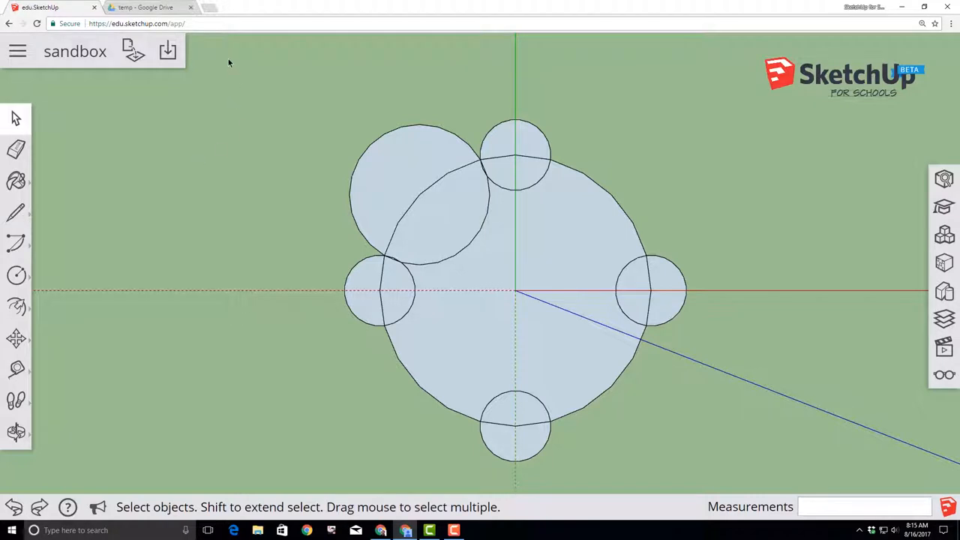
{"action": "mouse_move", "coordinate": [233, 216]}
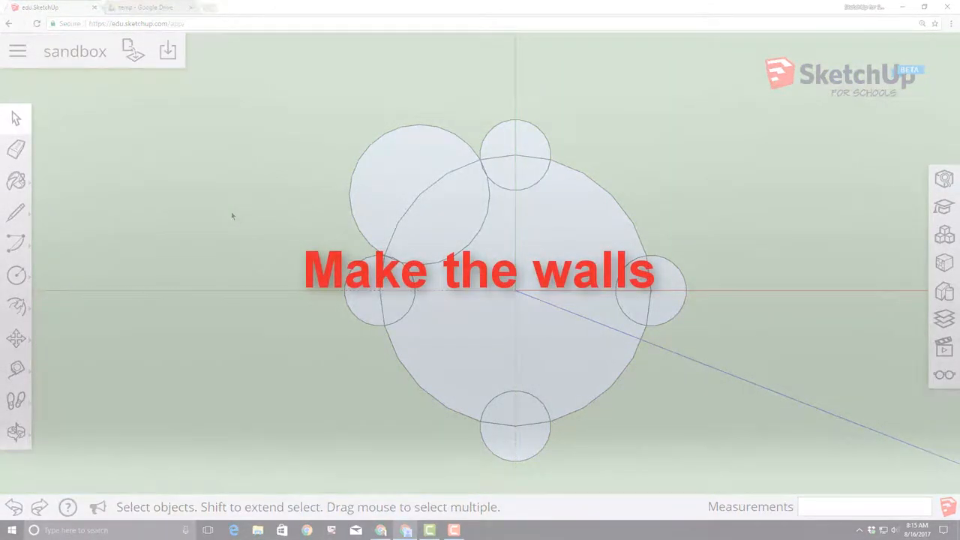
{"action": "left_click", "coordinate": [17, 150]}
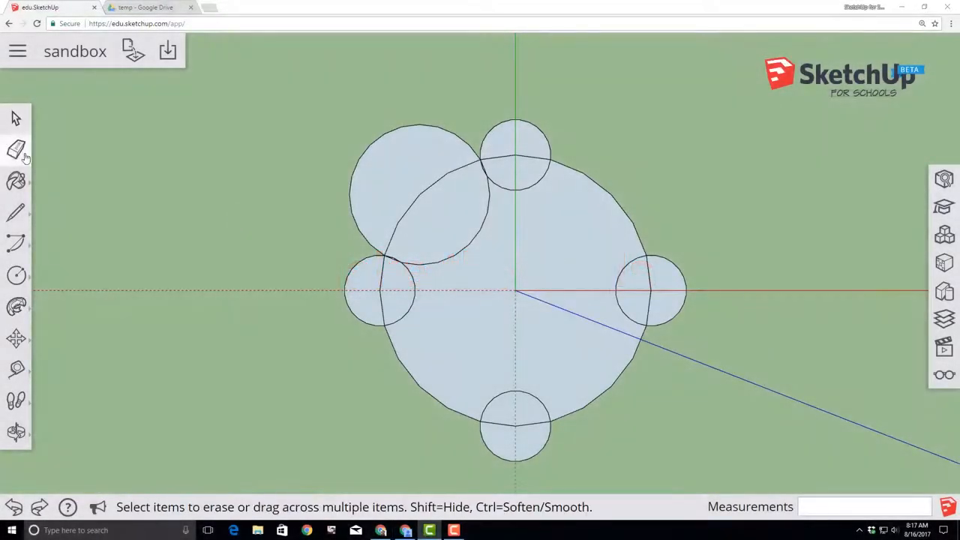
{"action": "left_click", "coordinate": [16, 150]}
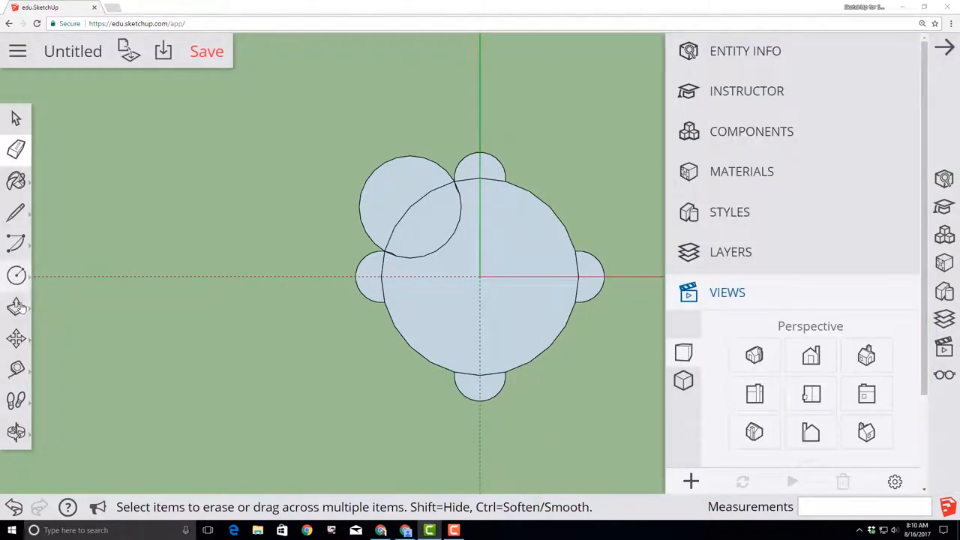
{"action": "mouse_move", "coordinate": [16, 307]}
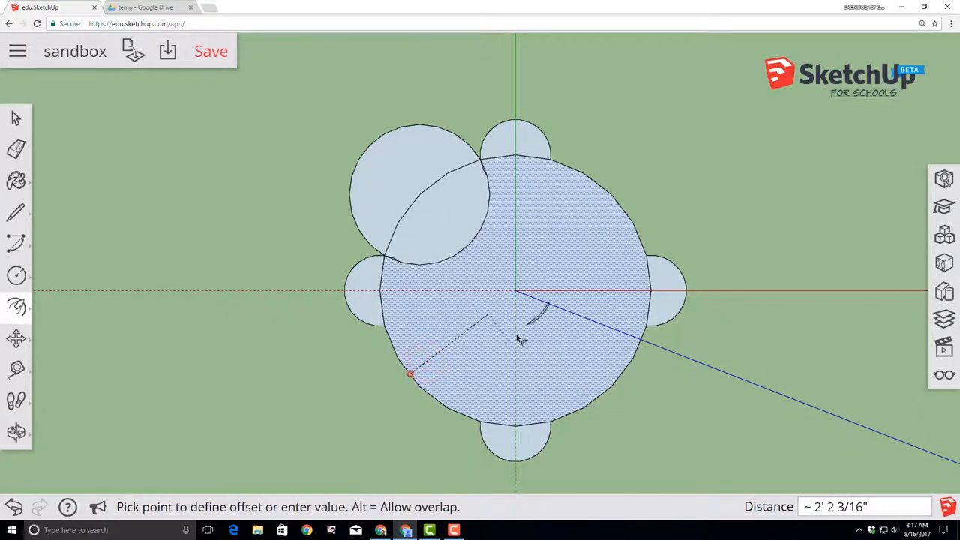
{"action": "mouse_move", "coordinate": [472, 405]}
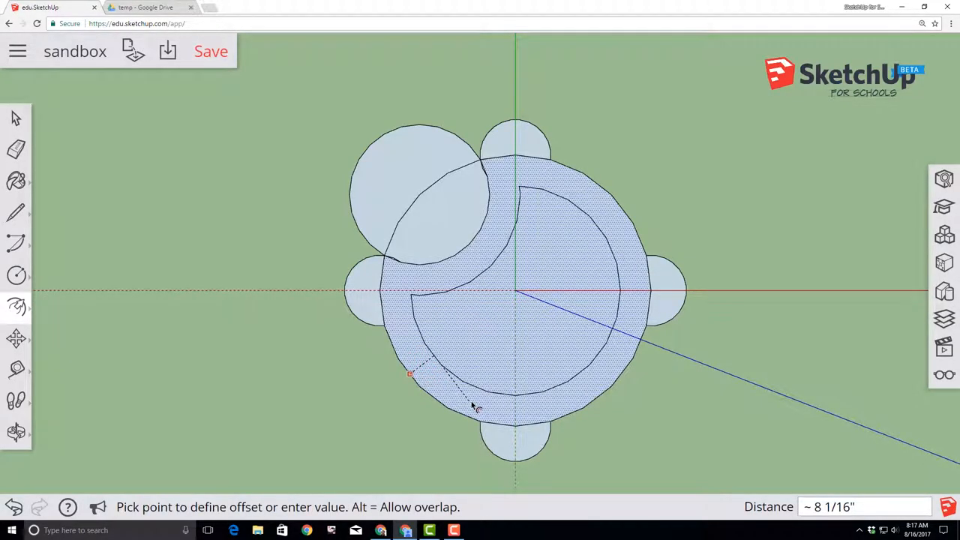
- Offset the shell face inward by 6 to outline the sandbox rim
{"action": "type", "text": "6"}
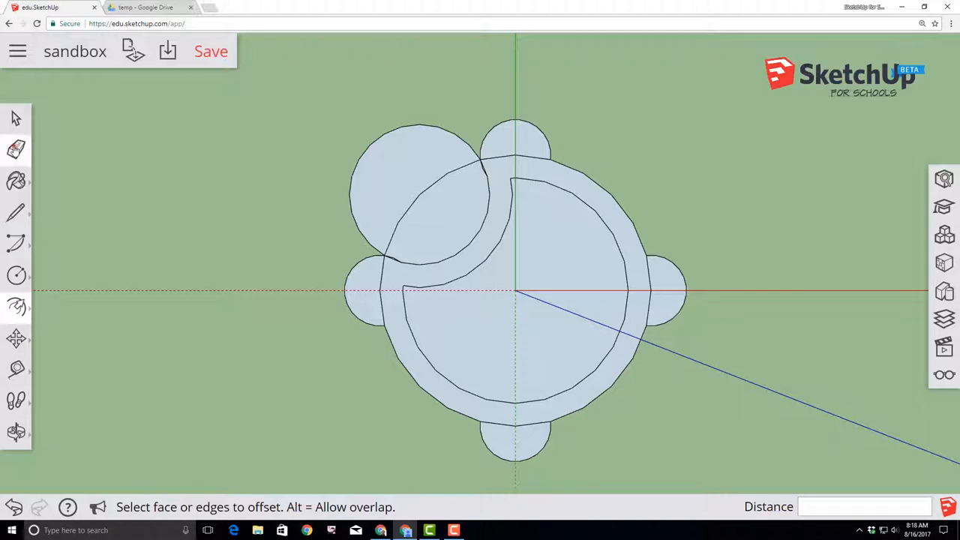
- Erase the leftover edge between the head and leg, zoom out, and save
{"action": "left_click", "coordinate": [16, 148]}
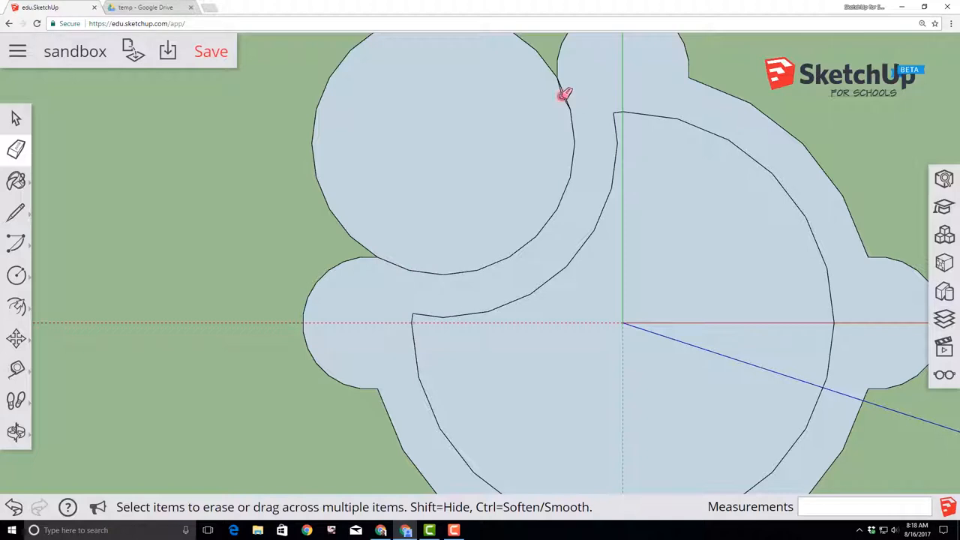
{"action": "left_click", "coordinate": [17, 431]}
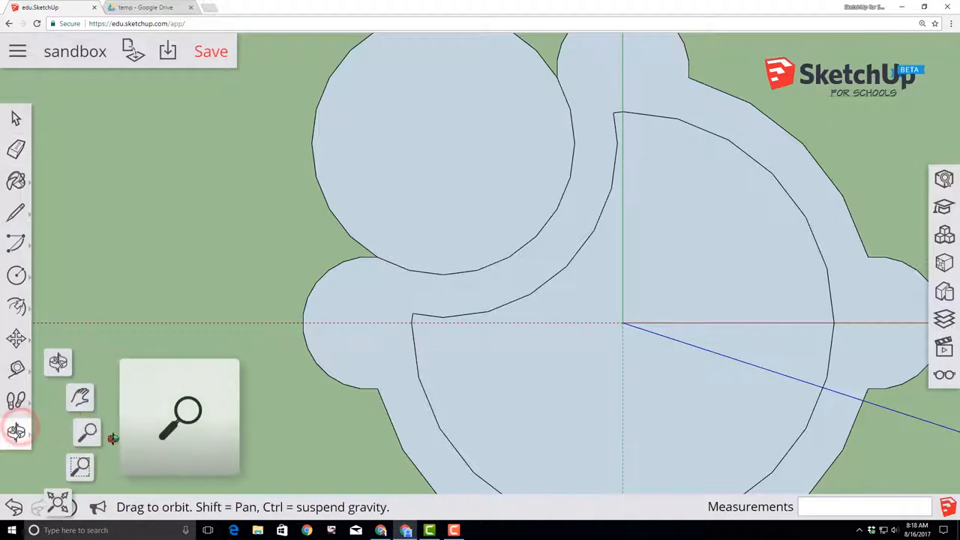
{"action": "left_click", "coordinate": [87, 431]}
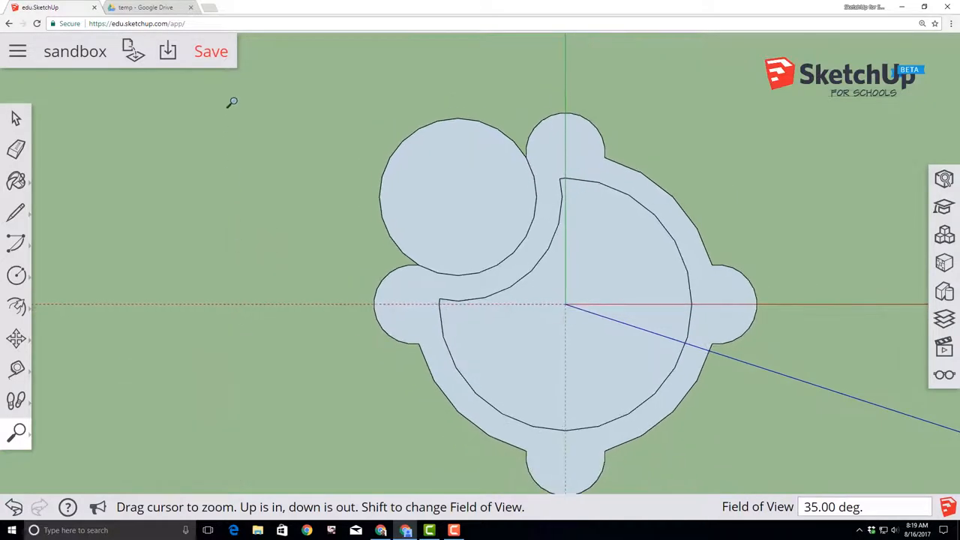
{"action": "mouse_move", "coordinate": [212, 54]}
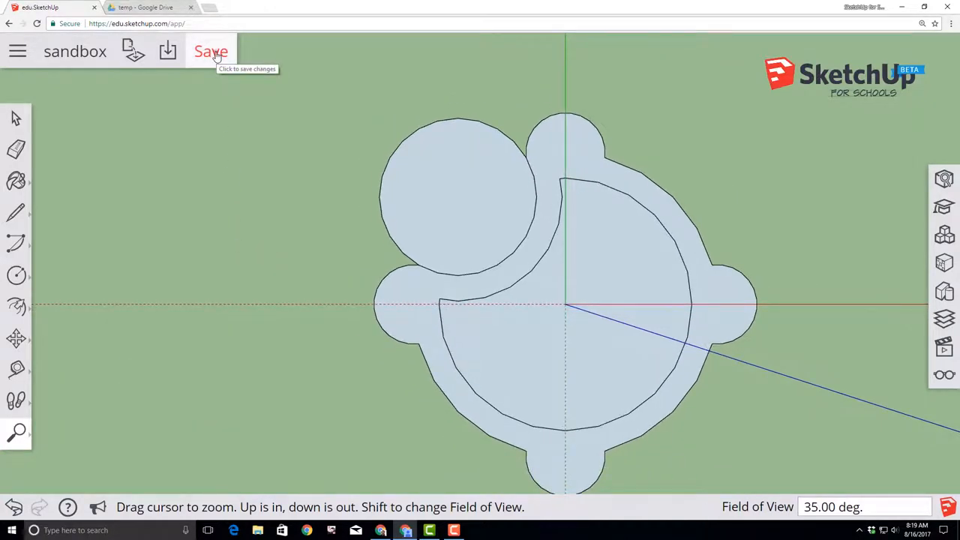
{"action": "left_click", "coordinate": [210, 51]}
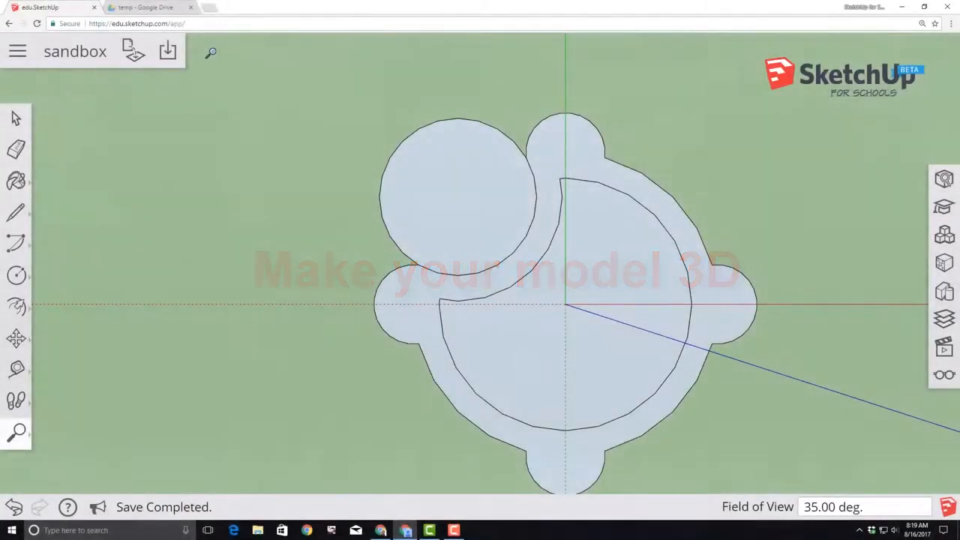
- Orbit down to a low angled perspective of the flat turtle outline
{"action": "left_click", "coordinate": [16, 149]}
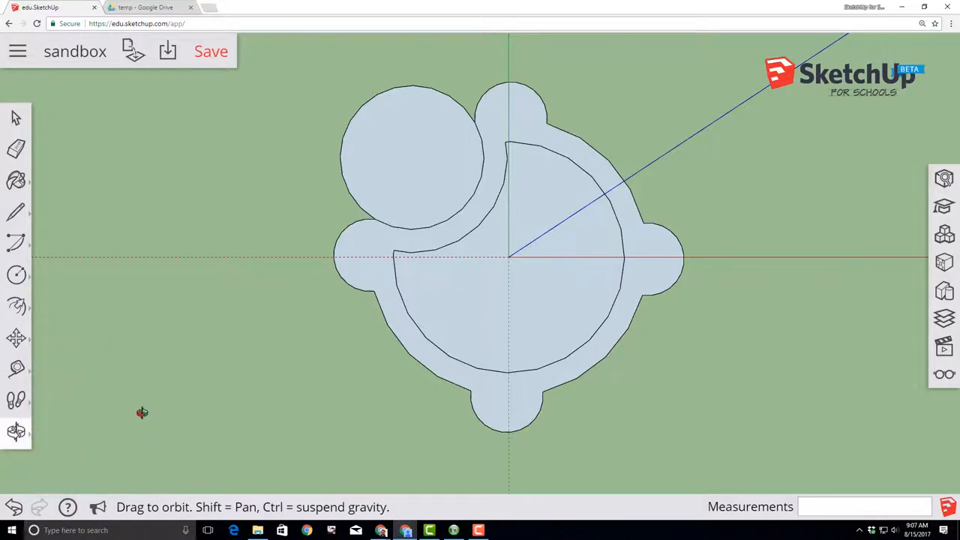
{"action": "left_click_drag", "start_coordinate": [141, 412], "coordinate": [282, 232]}
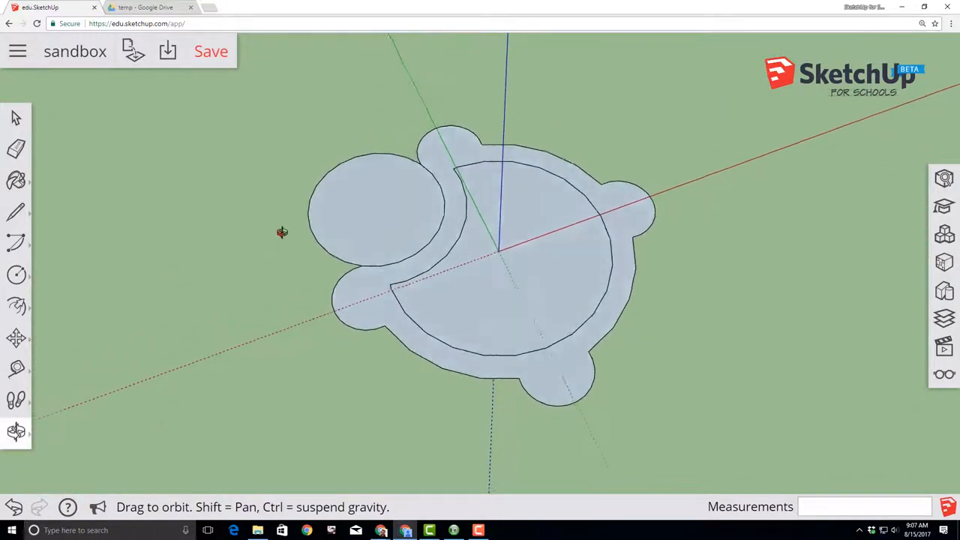
{"action": "left_click_drag", "start_coordinate": [282, 232], "coordinate": [116, 139]}
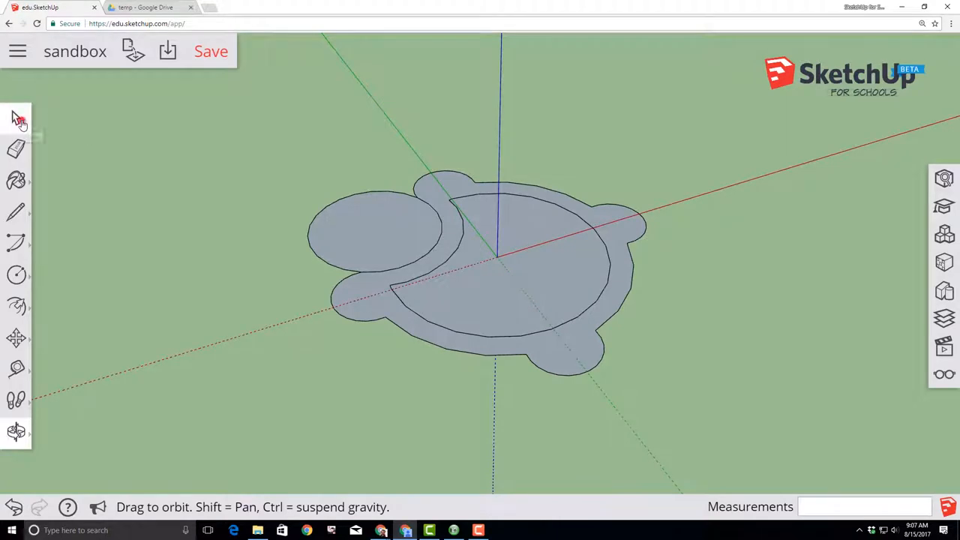
- Select the rim face surrounding the sandbox interior
{"action": "left_click", "coordinate": [16, 117]}
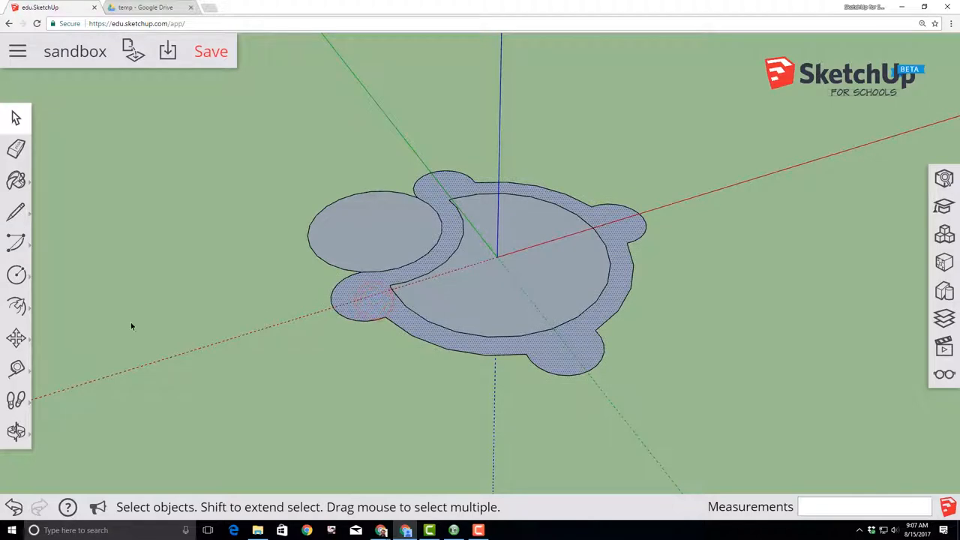
{"action": "left_click", "coordinate": [16, 303]}
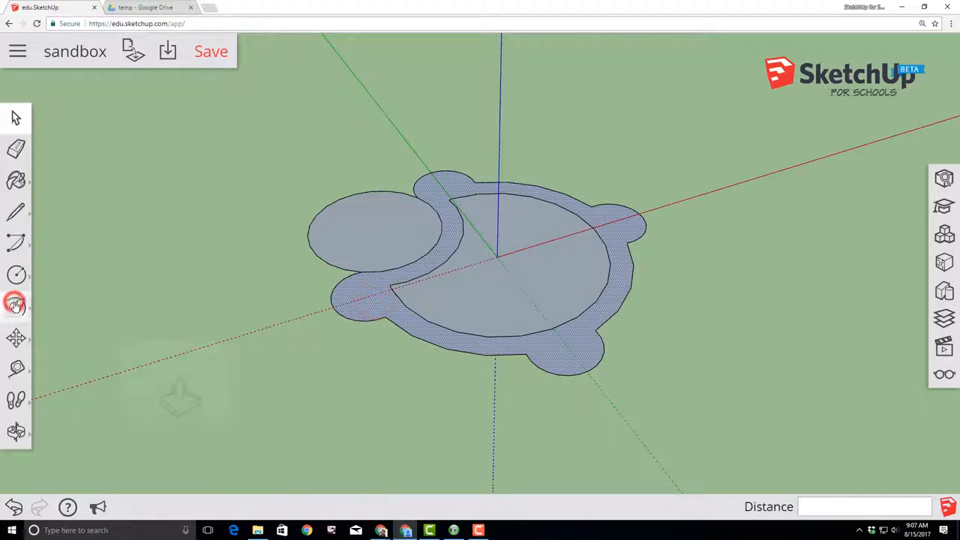
- Push/pull the rim, legs and head up to a height of 12 as walls
{"action": "left_click", "coordinate": [16, 306]}
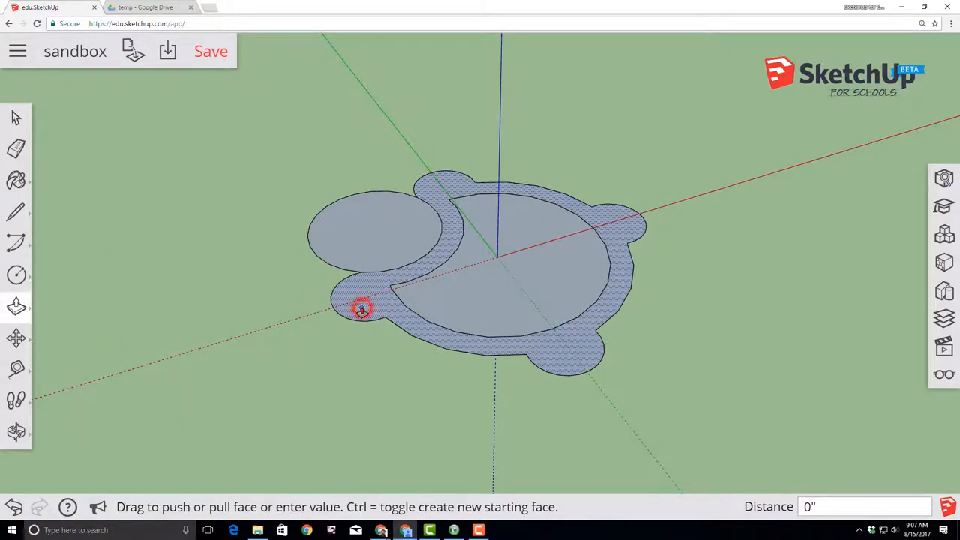
{"action": "left_click_drag", "start_coordinate": [362, 308], "coordinate": [362, 202]}
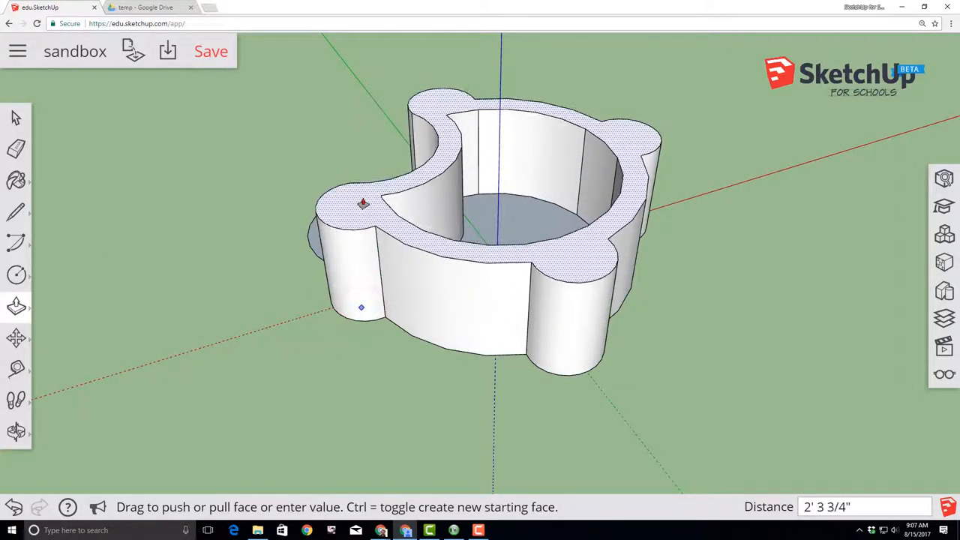
{"action": "left_click_drag", "start_coordinate": [364, 203], "coordinate": [381, 197]}
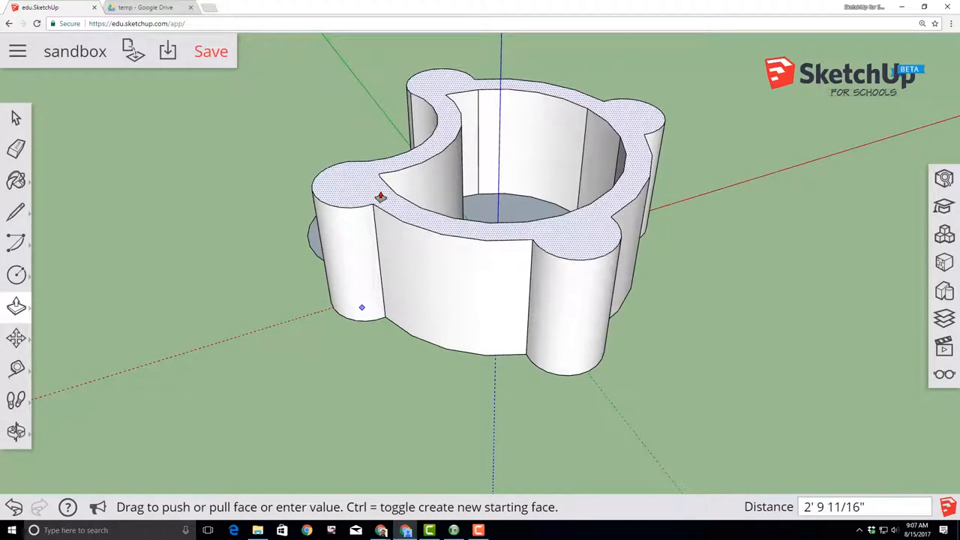
{"action": "type", "text": "12"}
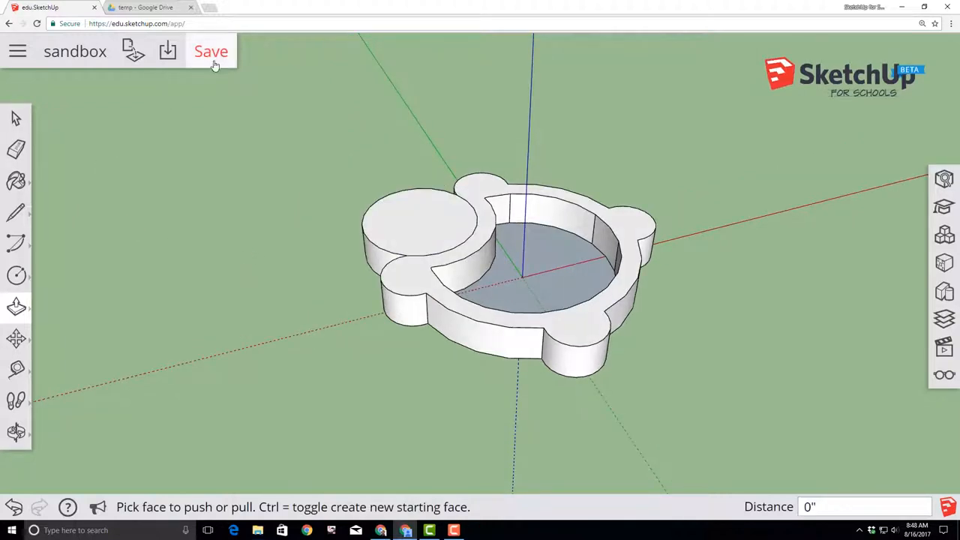
- Save the sandbox again with its 12-high walls until Save Completed appears
{"action": "left_click", "coordinate": [211, 51]}
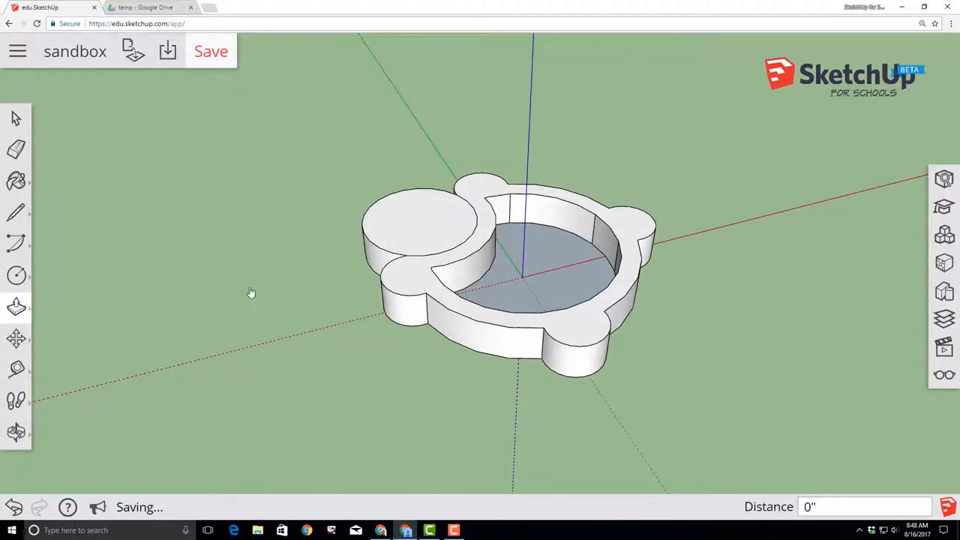
{"action": "left_click", "coordinate": [211, 51]}
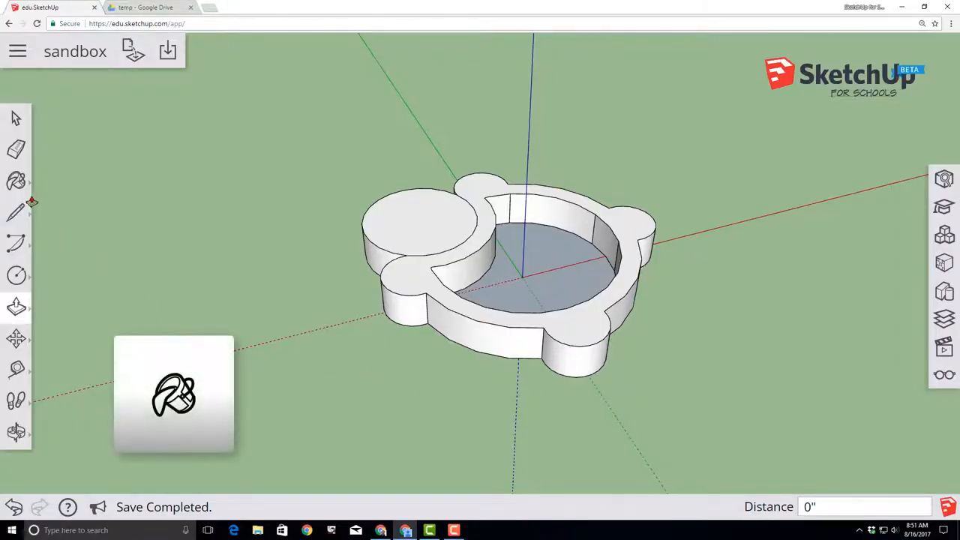
- Select the Paint Bucket and expand the Colors material category to find green
{"action": "left_click", "coordinate": [17, 165]}
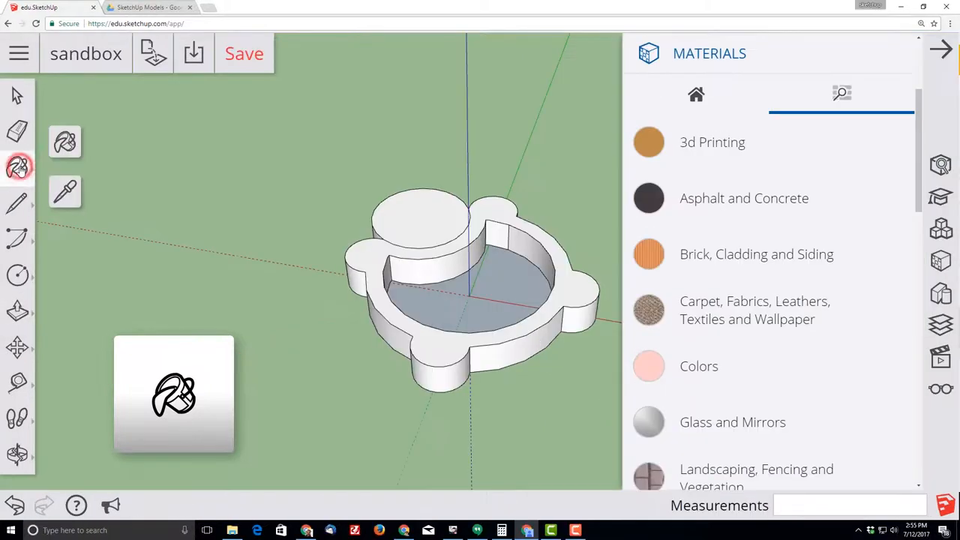
{"action": "left_click", "coordinate": [18, 166]}
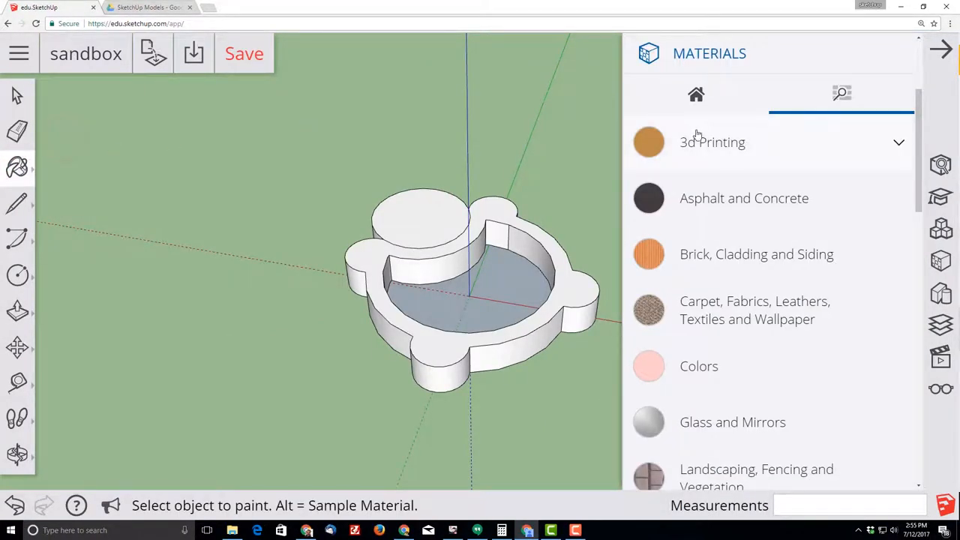
{"action": "left_click", "coordinate": [698, 365]}
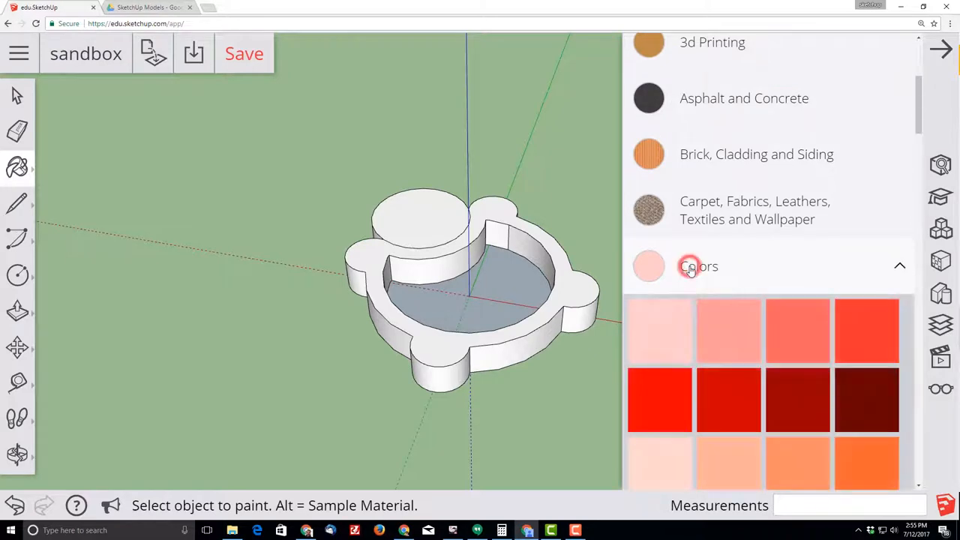
{"action": "scroll", "scroll_direction": "down", "scroll_amount": 3}
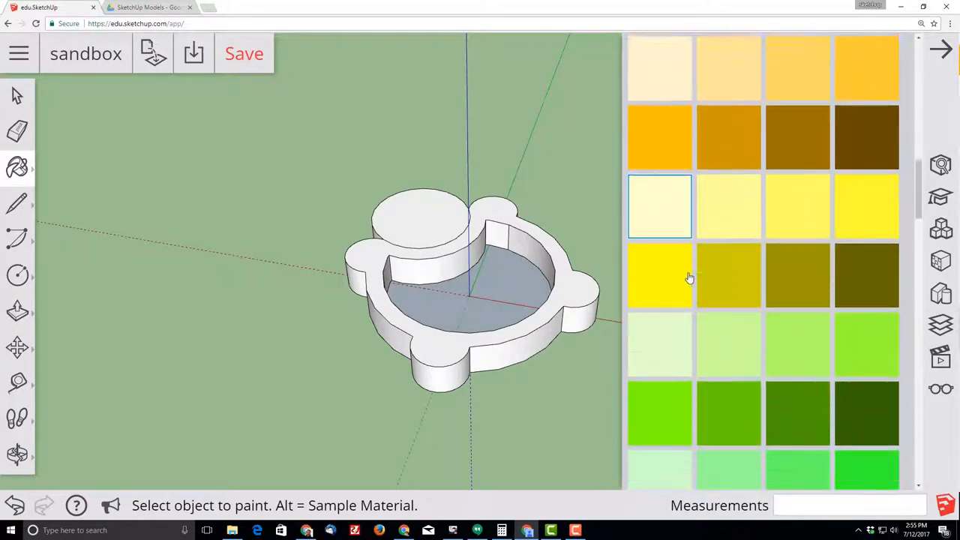
{"action": "scroll", "scroll_direction": "down", "scroll_amount": 3}
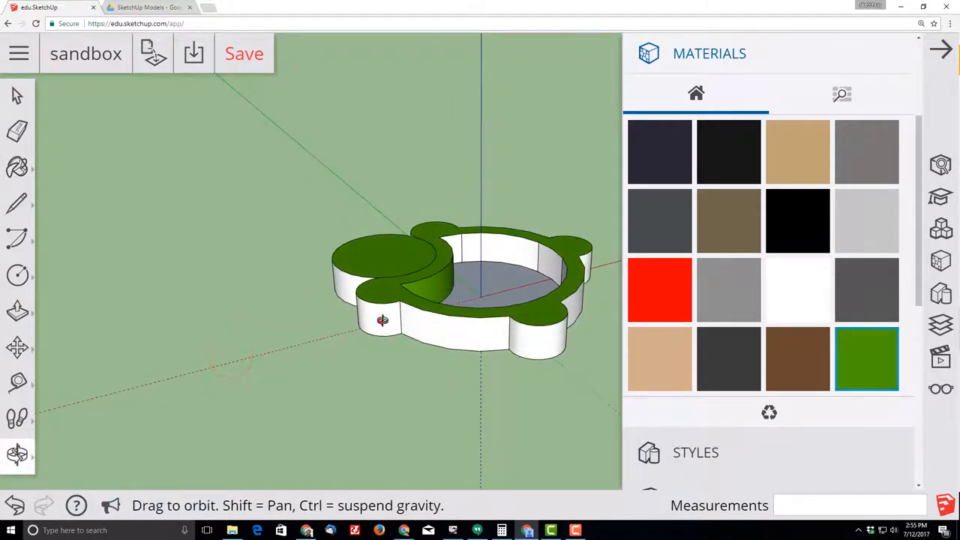
- Orbit to the white outer walls and paint them and the rest of the sandbox green
{"action": "left_click_drag", "start_coordinate": [382, 321], "coordinate": [376, 321]}
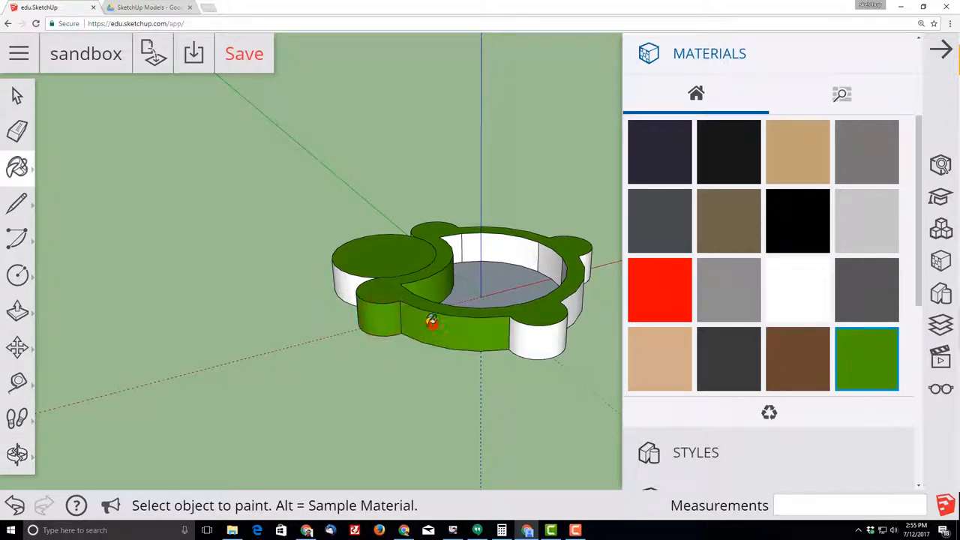
{"action": "left_click", "coordinate": [16, 94]}
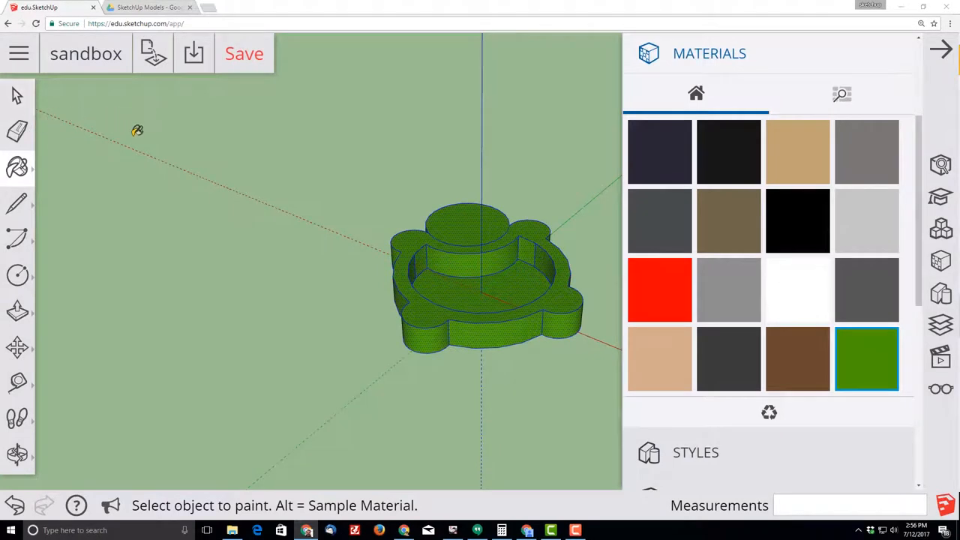
{"action": "left_click", "coordinate": [18, 96]}
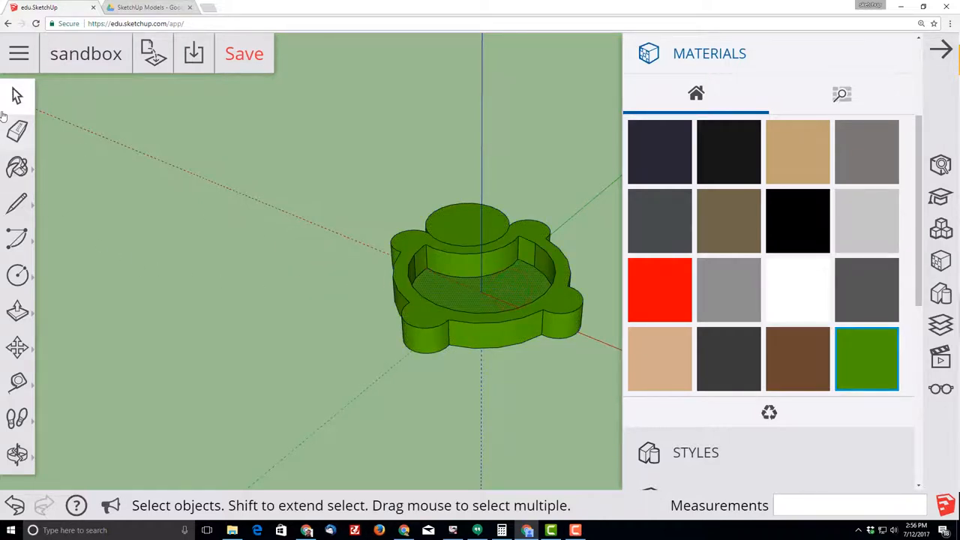
- Push/Pull the sandbox's inner floor face by 6 inches
{"action": "left_click", "coordinate": [17, 309]}
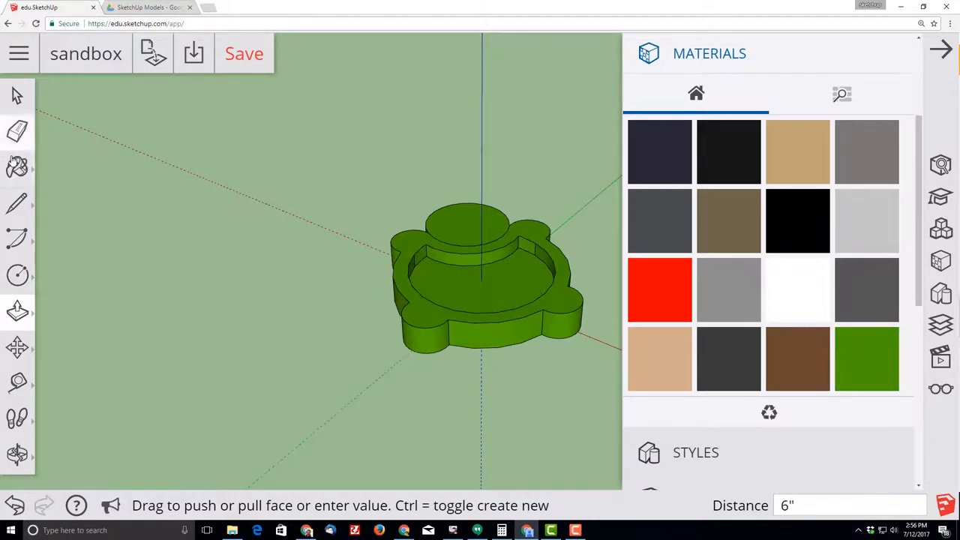
{"action": "left_click", "coordinate": [18, 167]}
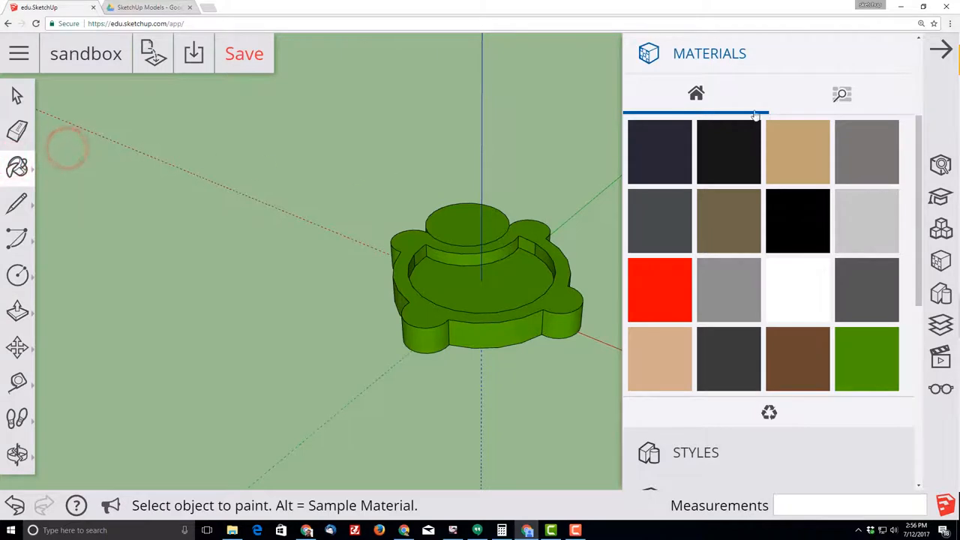
{"action": "mouse_move", "coordinate": [842, 94]}
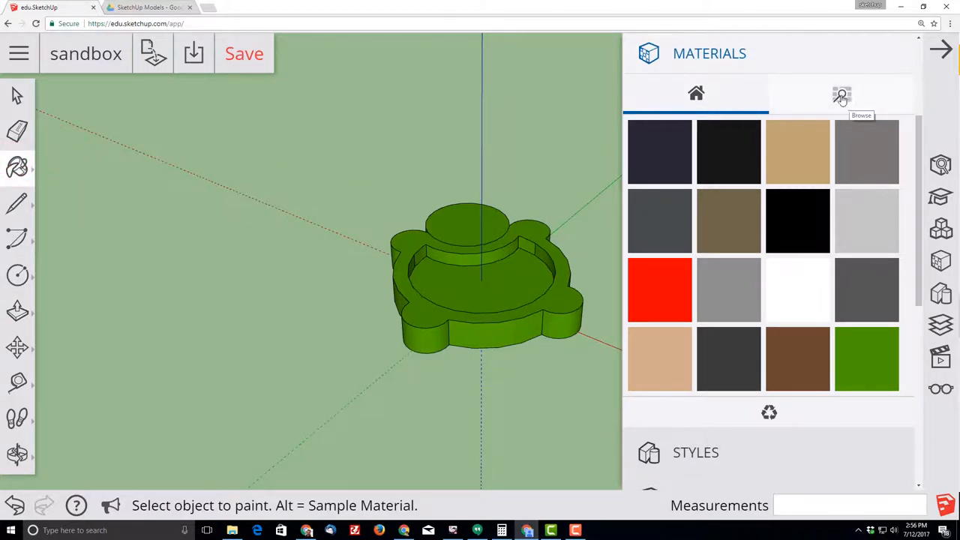
- Paint the inner floor with the sand texture from Landscaping, Fencing and Vegetation
{"action": "left_click", "coordinate": [841, 93]}
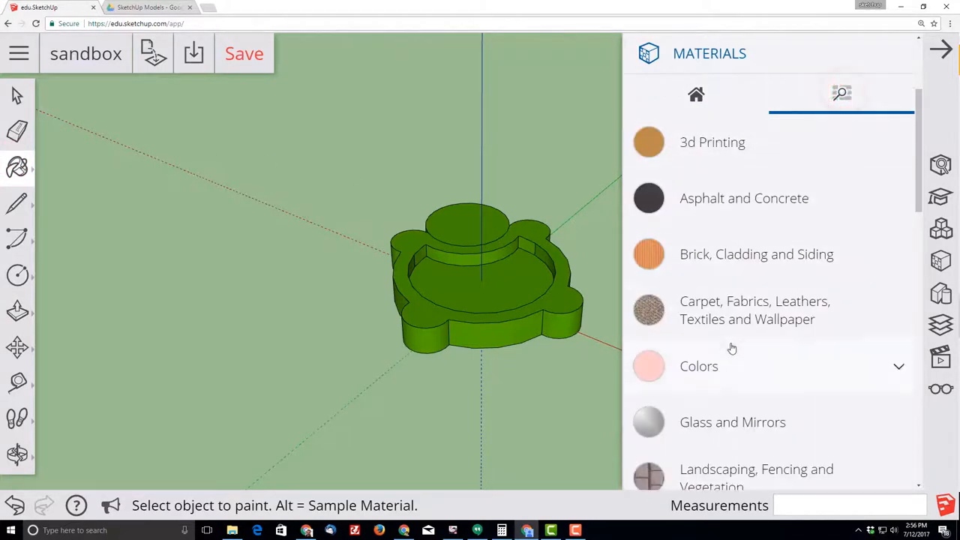
{"action": "scroll", "scroll_direction": "down", "scroll_amount": 3}
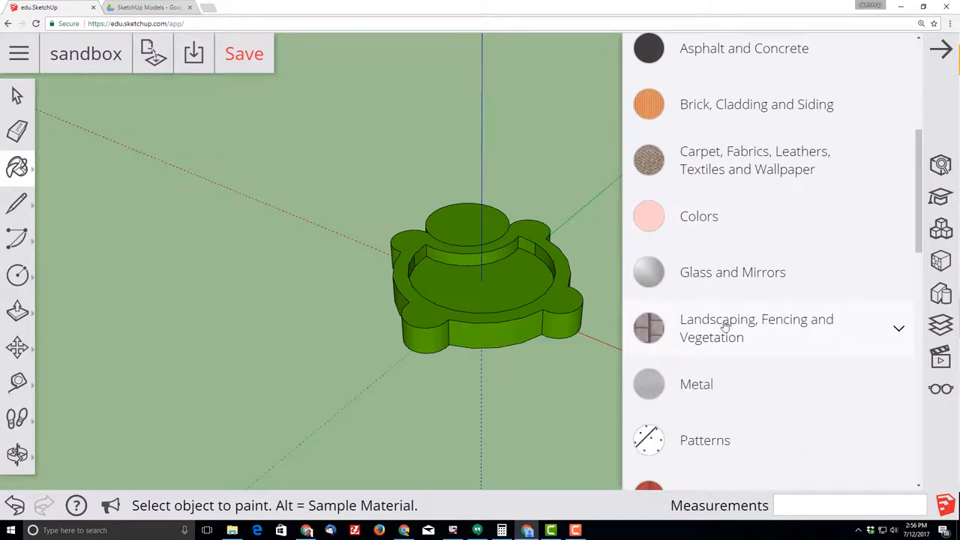
{"action": "left_click", "coordinate": [757, 327]}
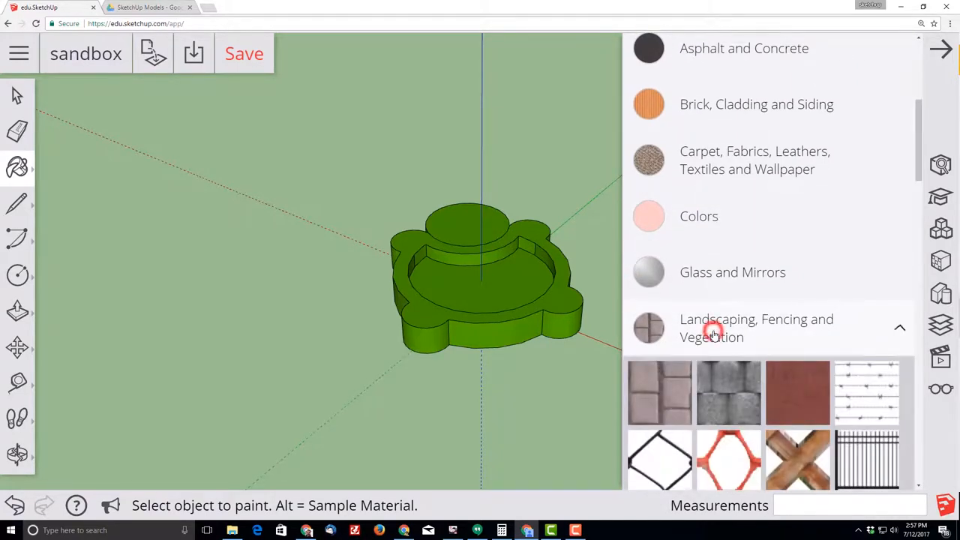
{"action": "scroll", "scroll_direction": "down", "scroll_amount": 3}
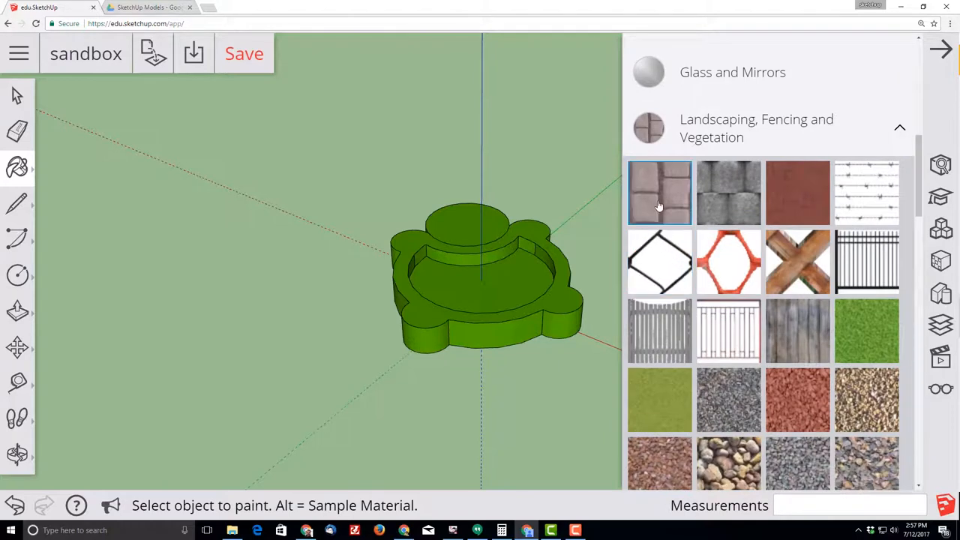
{"action": "scroll", "scroll_direction": "down", "scroll_amount": 3}
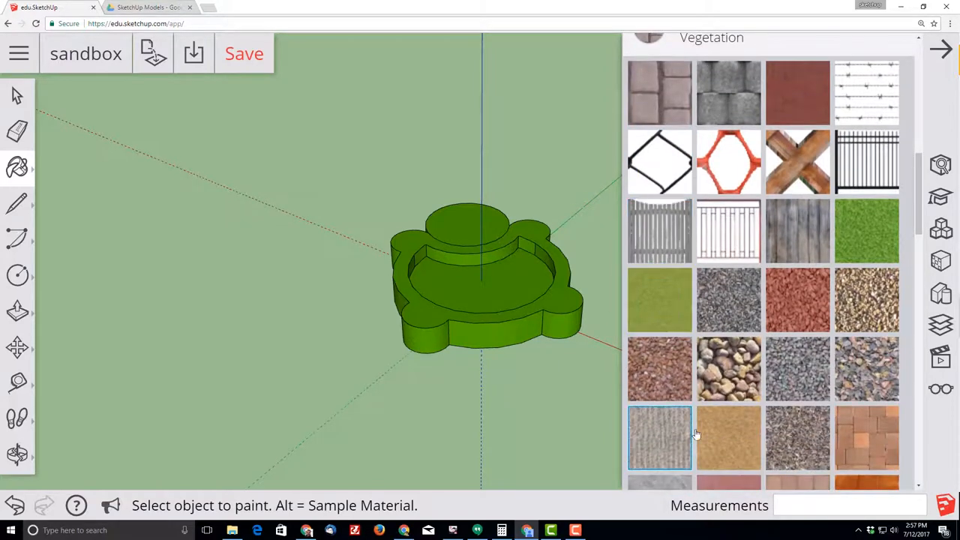
{"action": "left_click", "coordinate": [728, 438]}
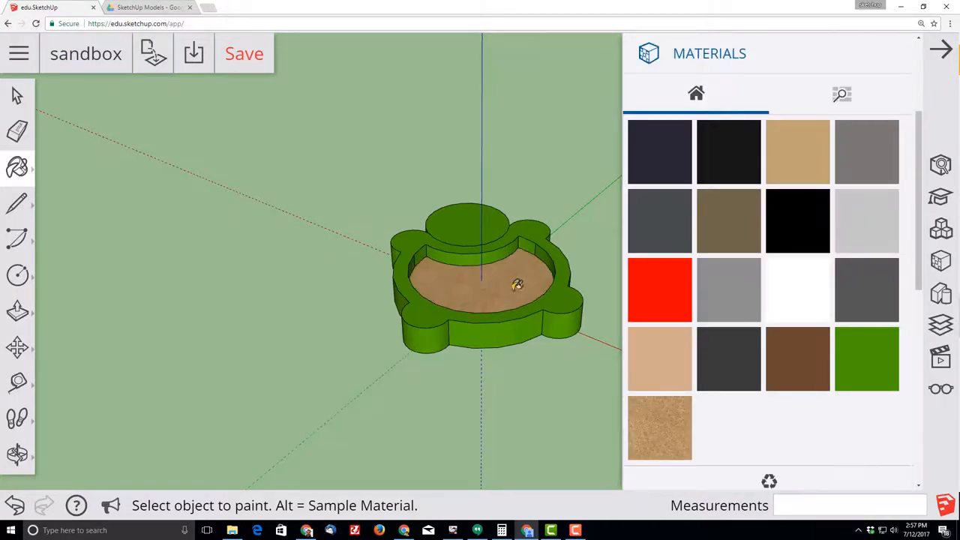
{"action": "left_click", "coordinate": [659, 428]}
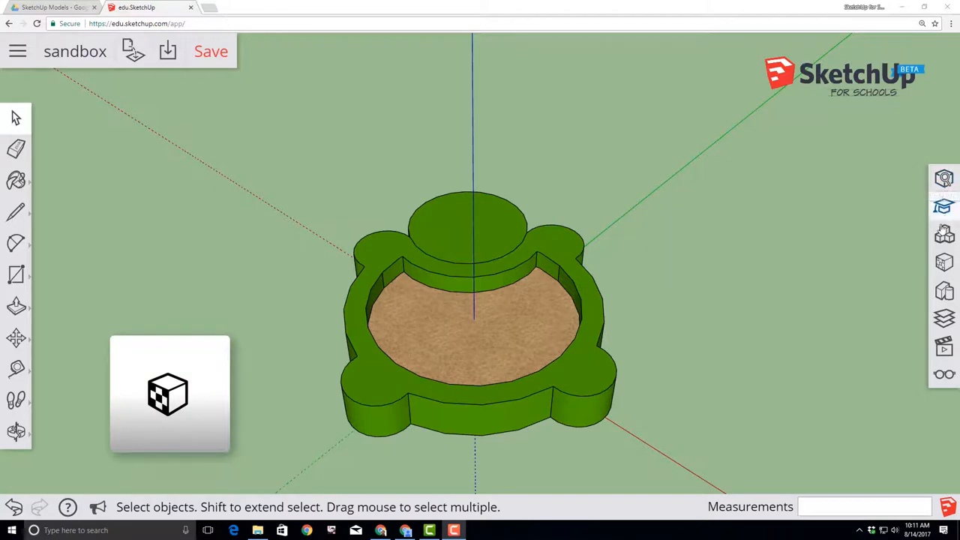
- Search 3D Warehouse for 'sketchup for schools beachball' and place it on the sand
{"action": "left_click", "coordinate": [944, 234]}
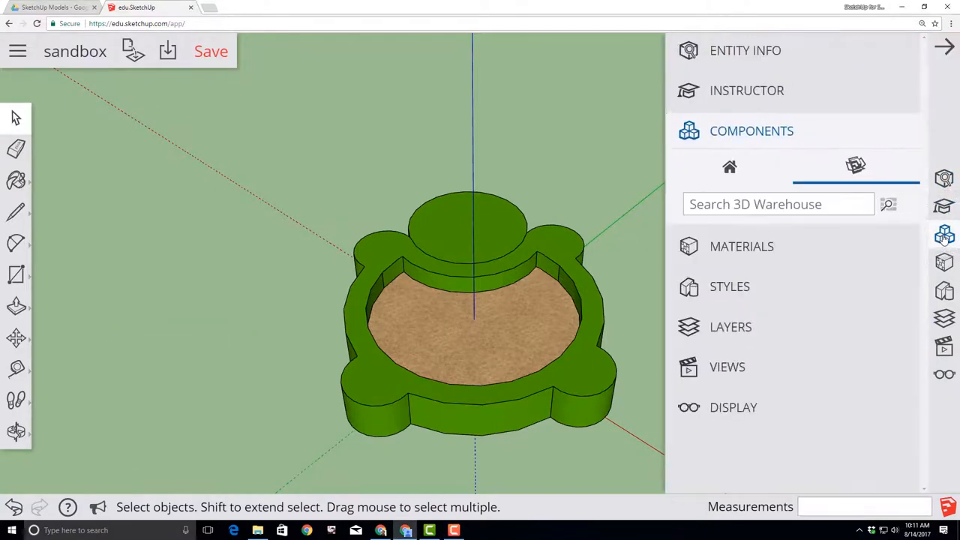
{"action": "left_click", "coordinate": [779, 204]}
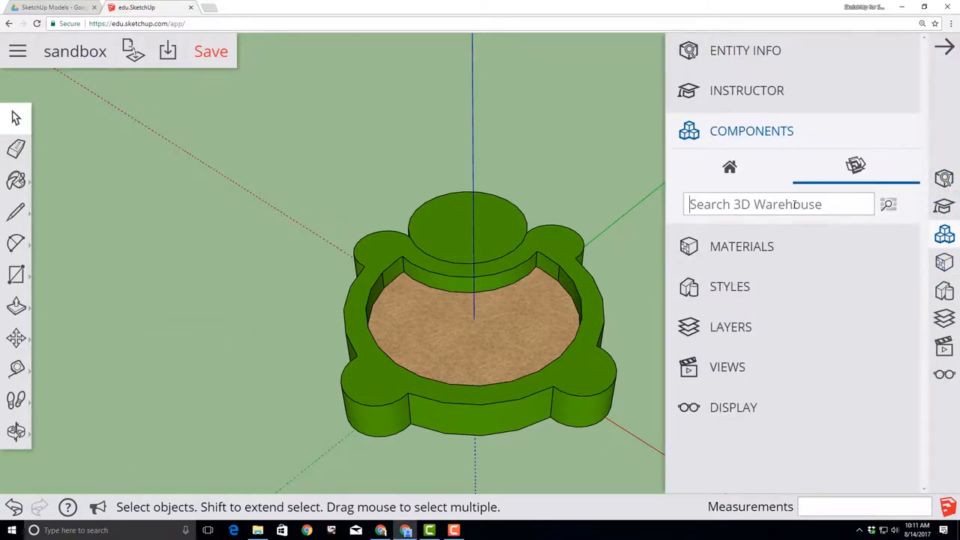
{"action": "type", "text": "sketchup for schools beachball"}
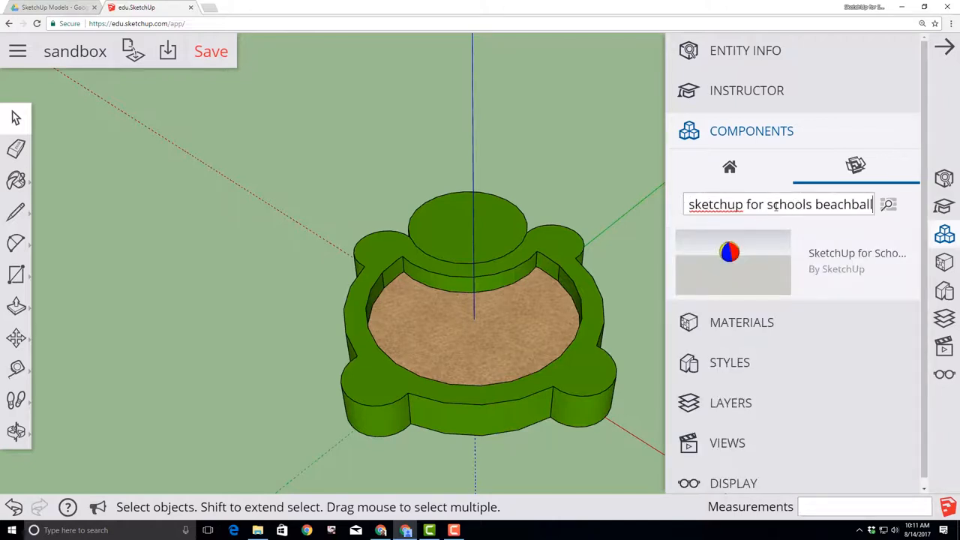
{"action": "mouse_move", "coordinate": [760, 270]}
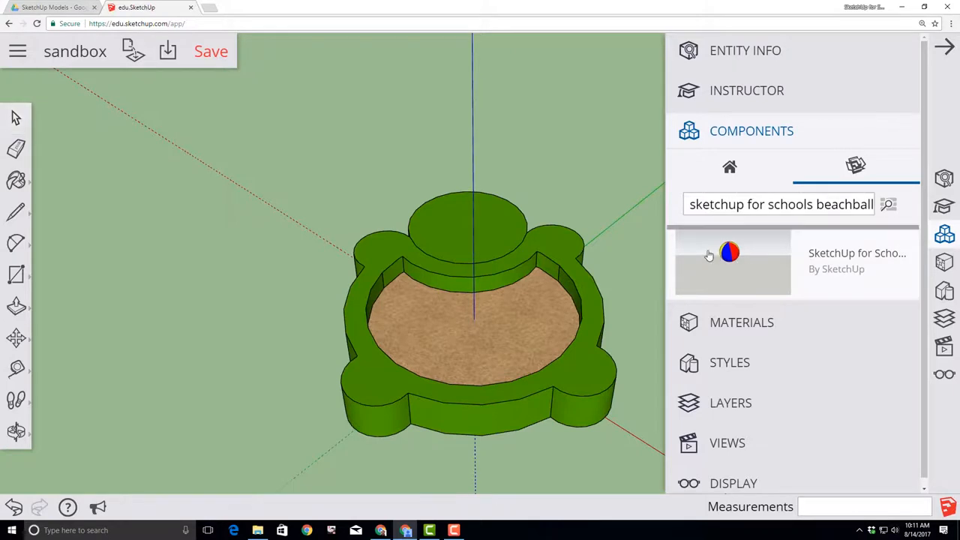
{"action": "left_click", "coordinate": [729, 252]}
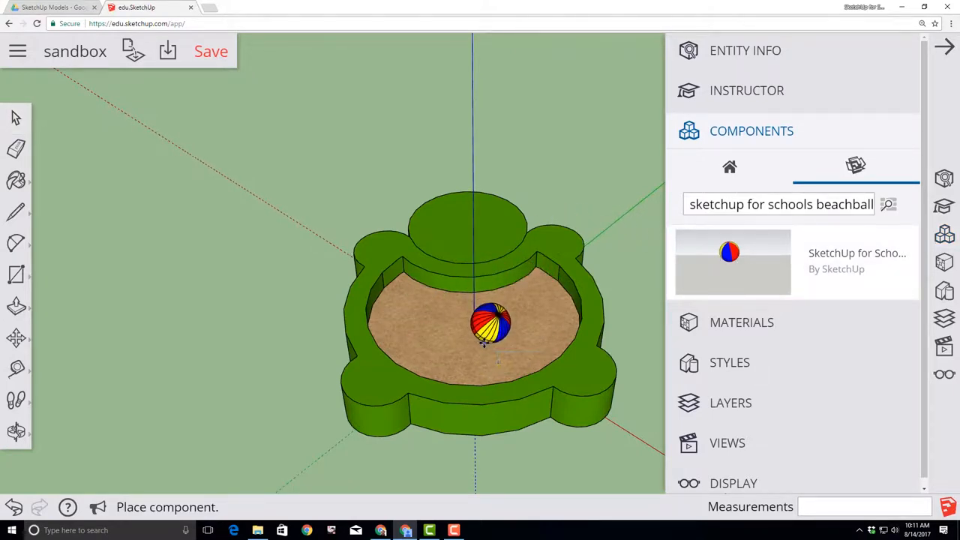
{"action": "left_click", "coordinate": [17, 337]}
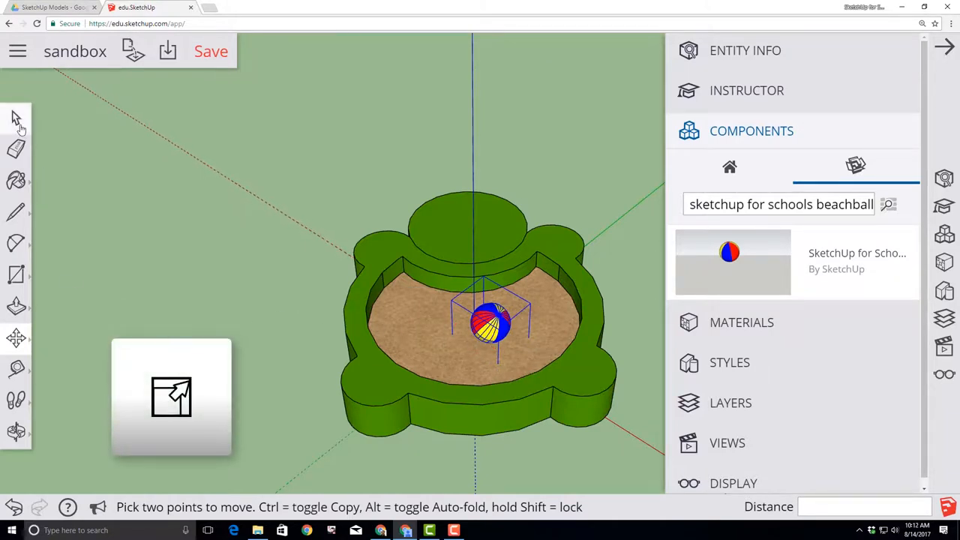
{"action": "mouse_move", "coordinate": [16, 336]}
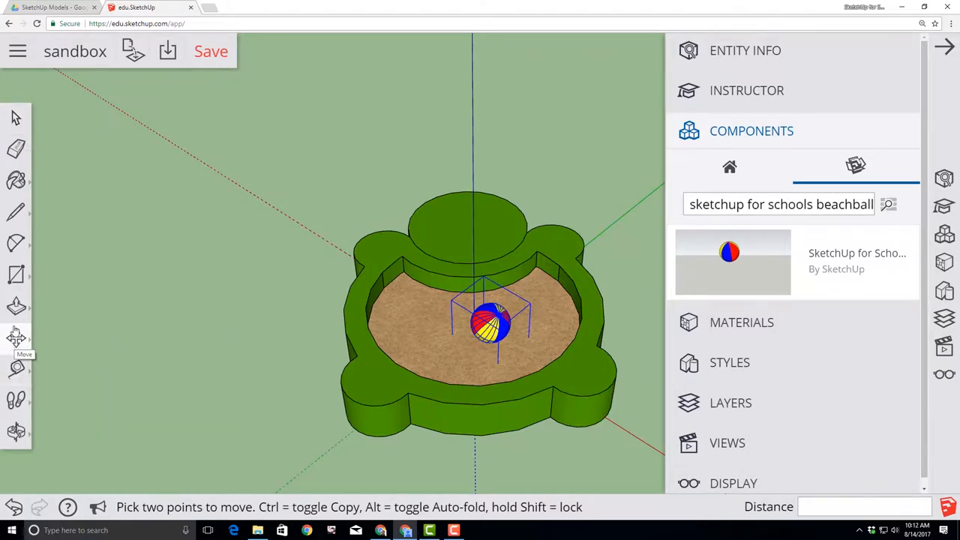
- Paint blue eyes and a red mouth on the turtle's head, then save
{"action": "left_click", "coordinate": [16, 337]}
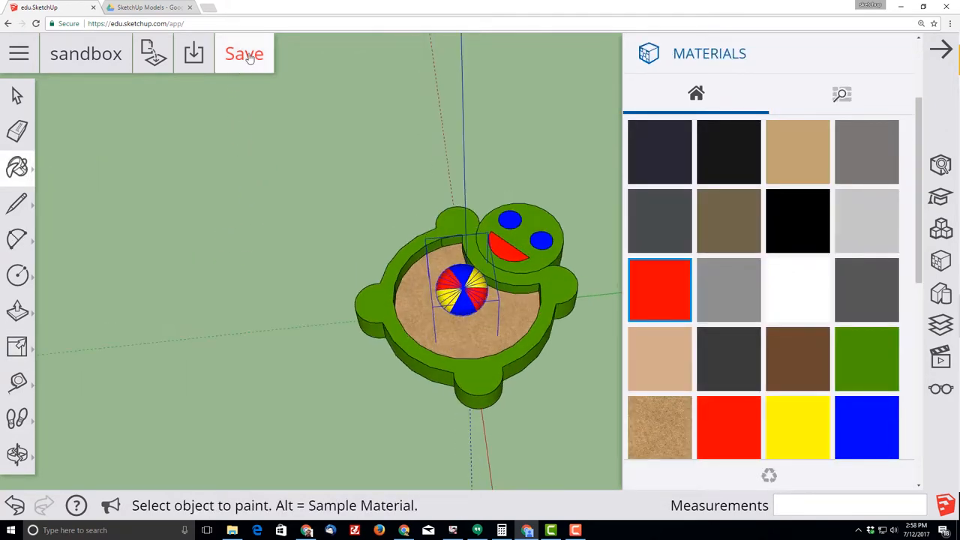
{"action": "left_click", "coordinate": [244, 53]}
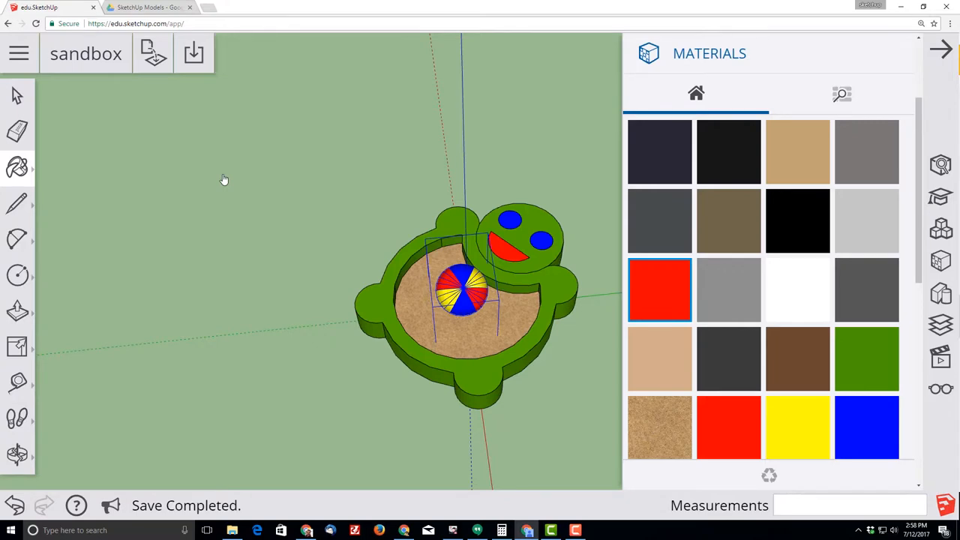